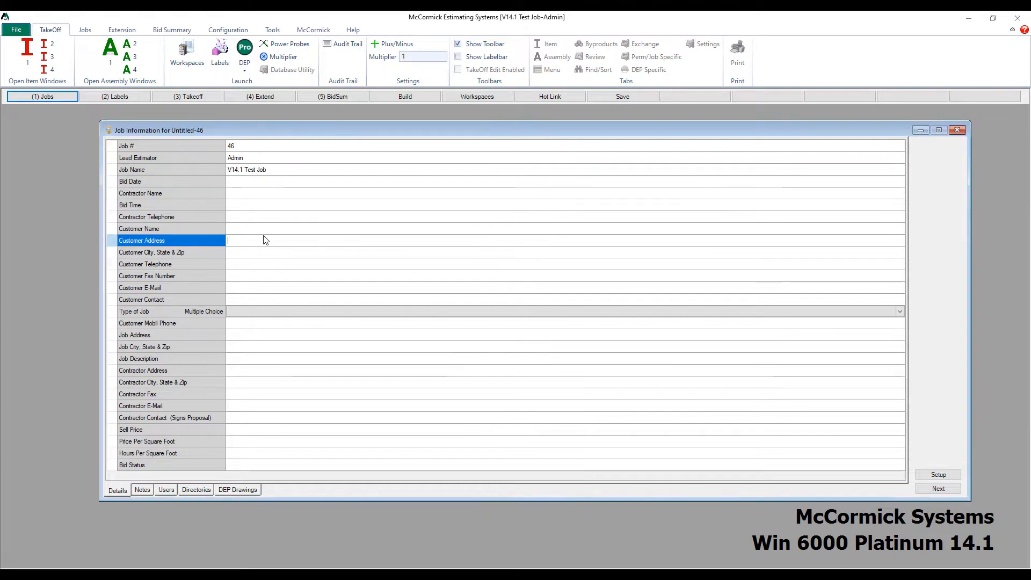
Import the five plumbing drawing files, including PDF, TIF and PNG sheets, into the job's drawings
left_click(238, 489)
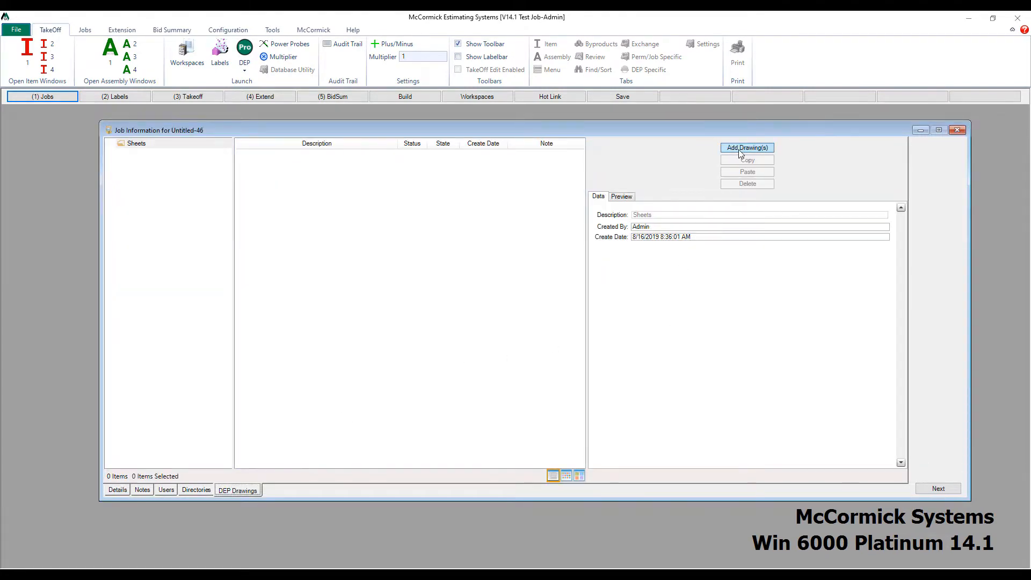
left_click(746, 147)
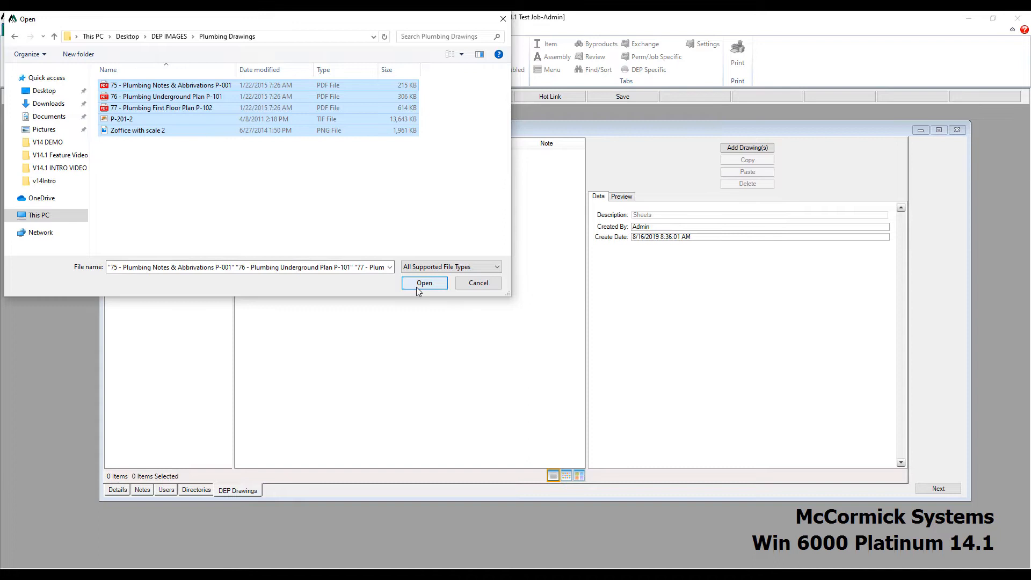
left_click(424, 283)
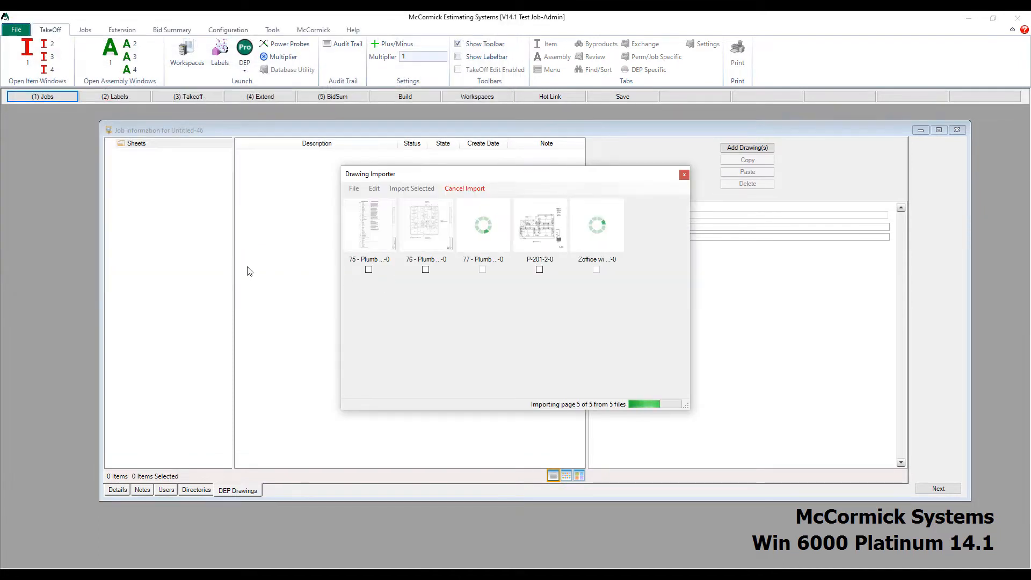
left_click(374, 188)
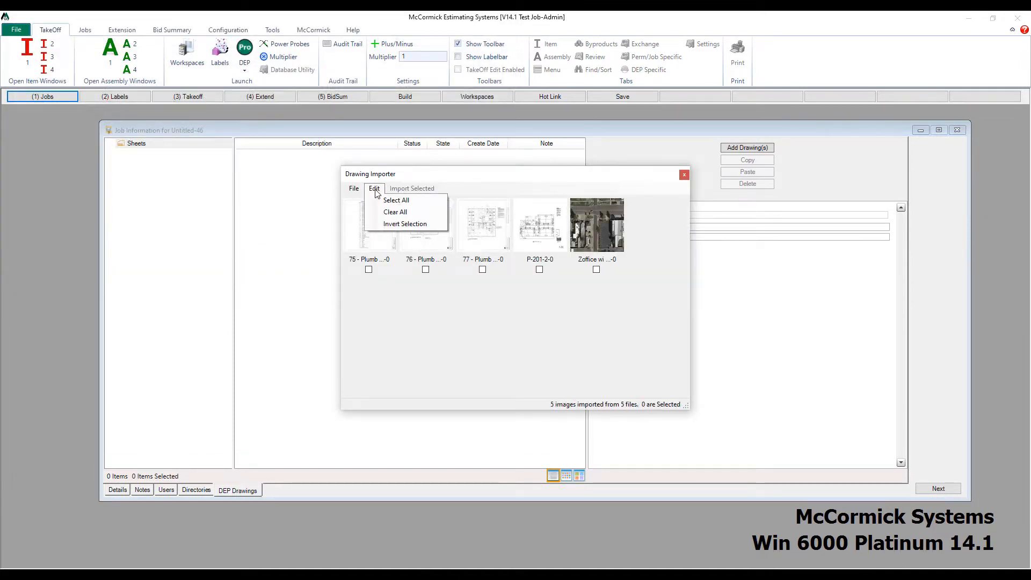
left_click(395, 200)
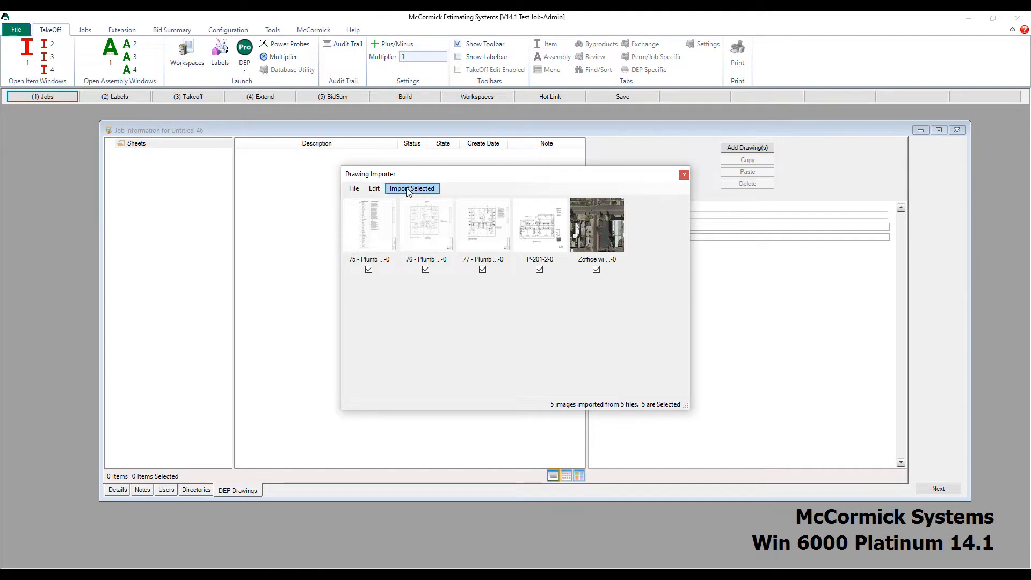
left_click(412, 188)
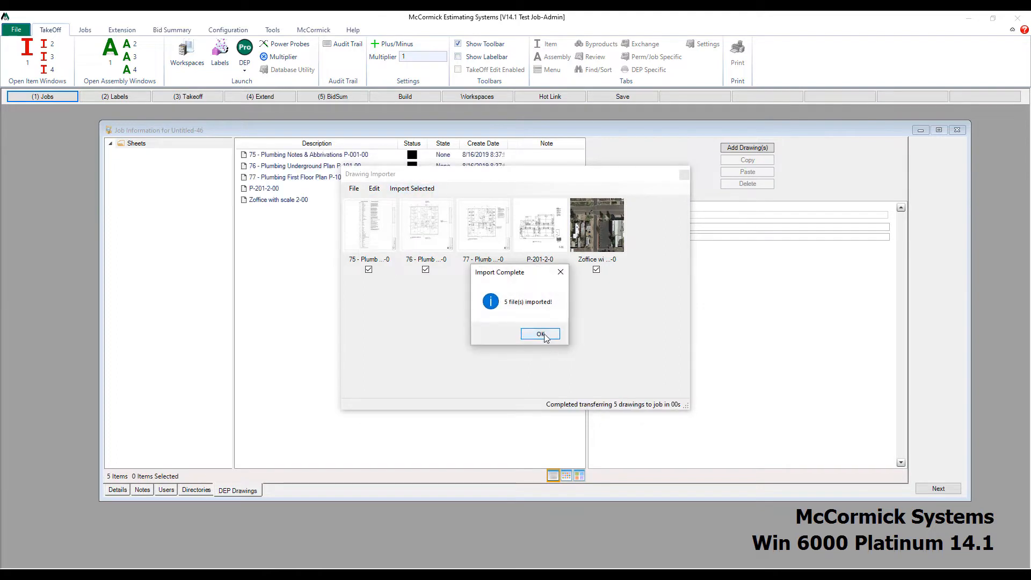
left_click(539, 334)
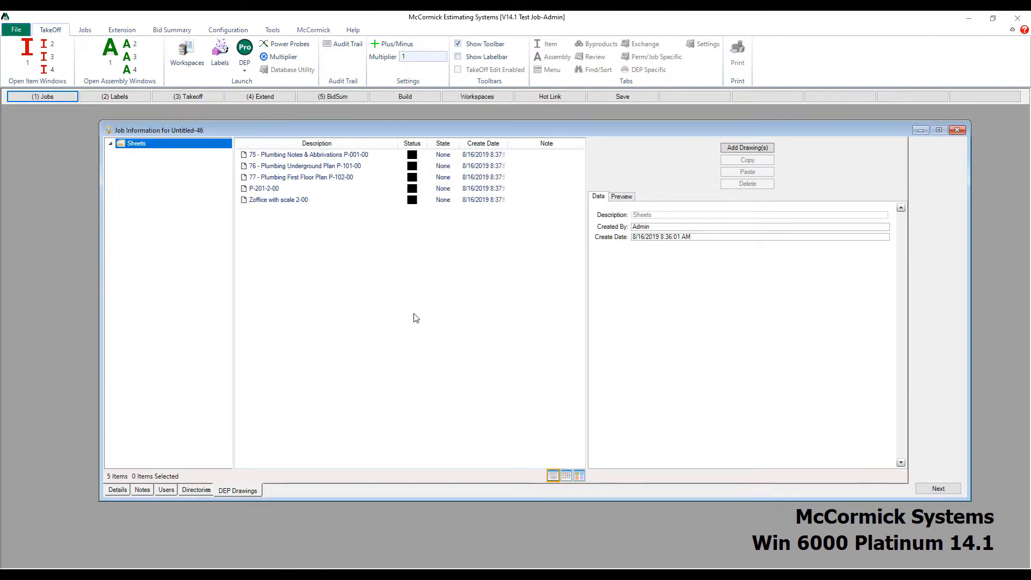
Review the Data details of the plumbing notes, underground plan, first floor plan and Zoffice drawings
left_click(305, 155)
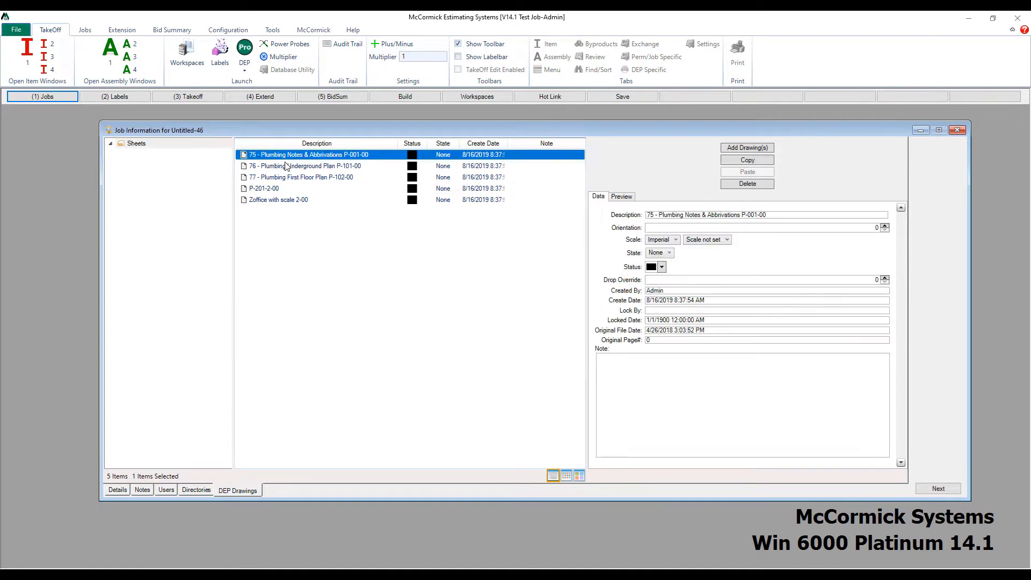
left_click(305, 165)
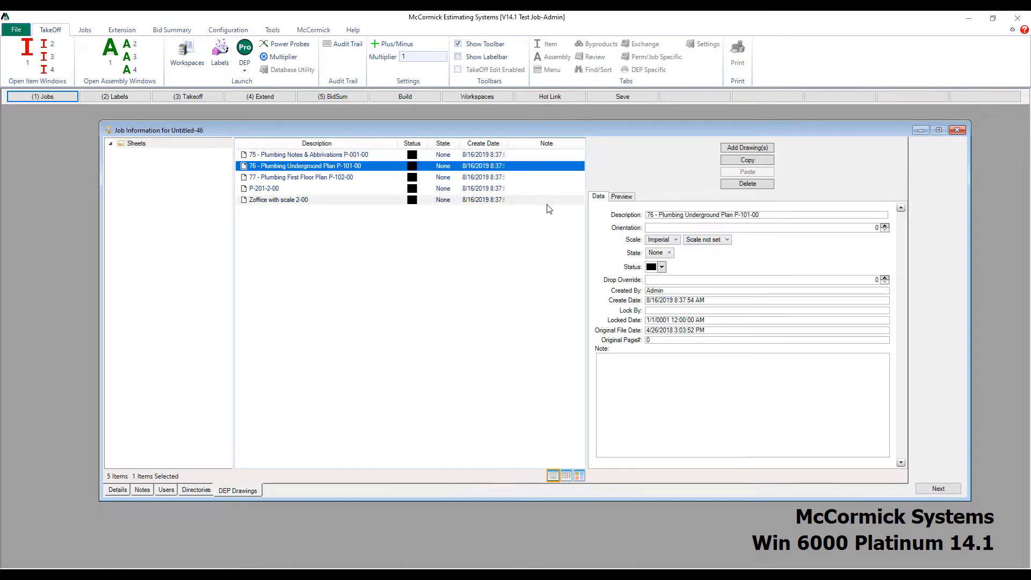
left_click(300, 176)
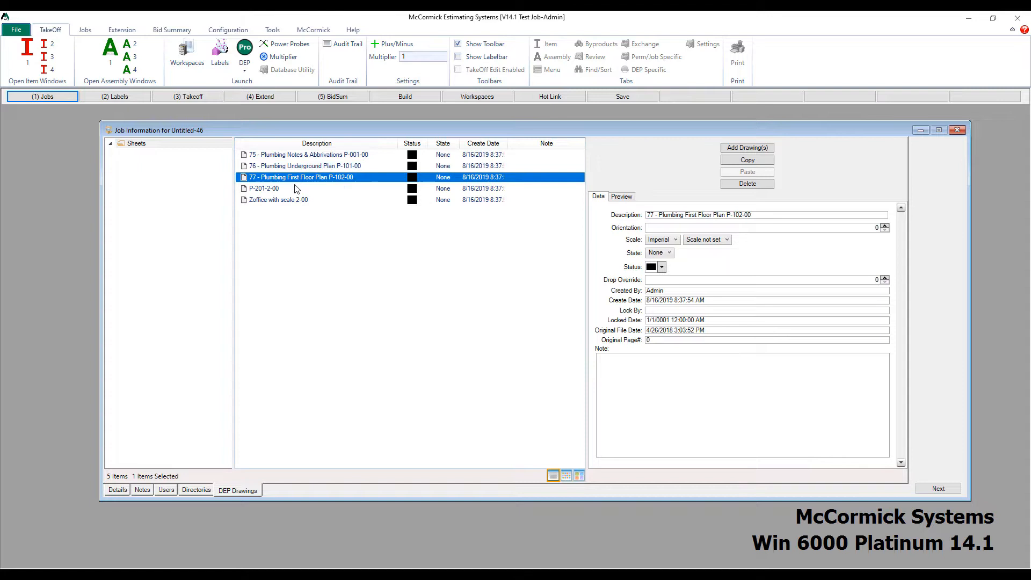
left_click(277, 199)
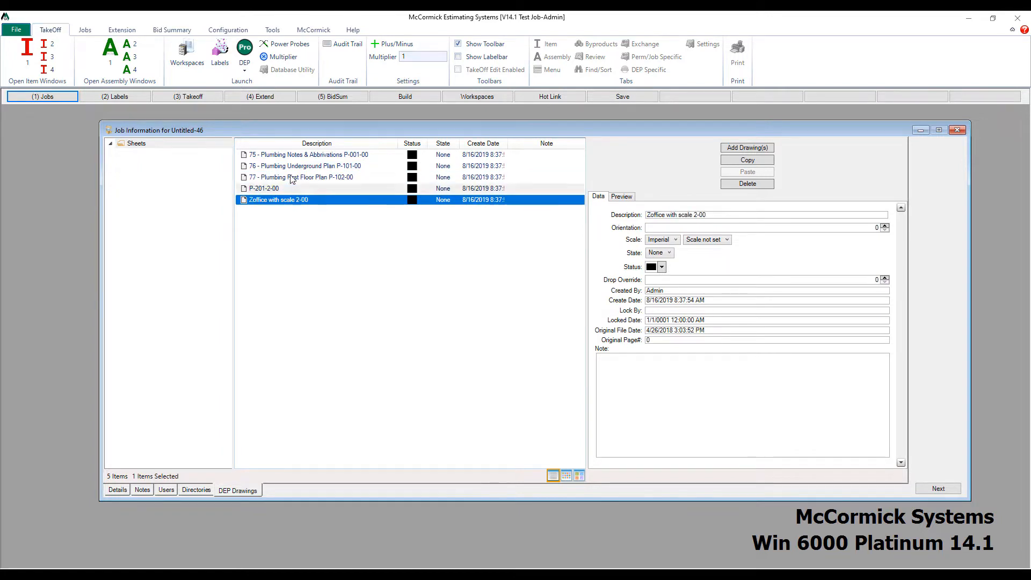
left_click(307, 154)
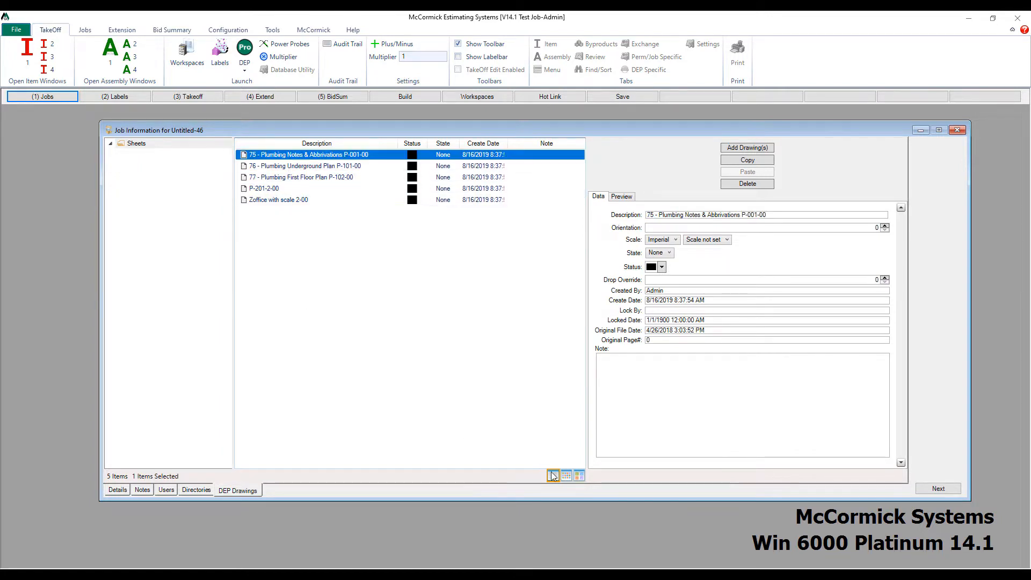
View the drawings as thumbnails, selecting first floor plan and P-201-2-00, then as large previews
left_click(566, 475)
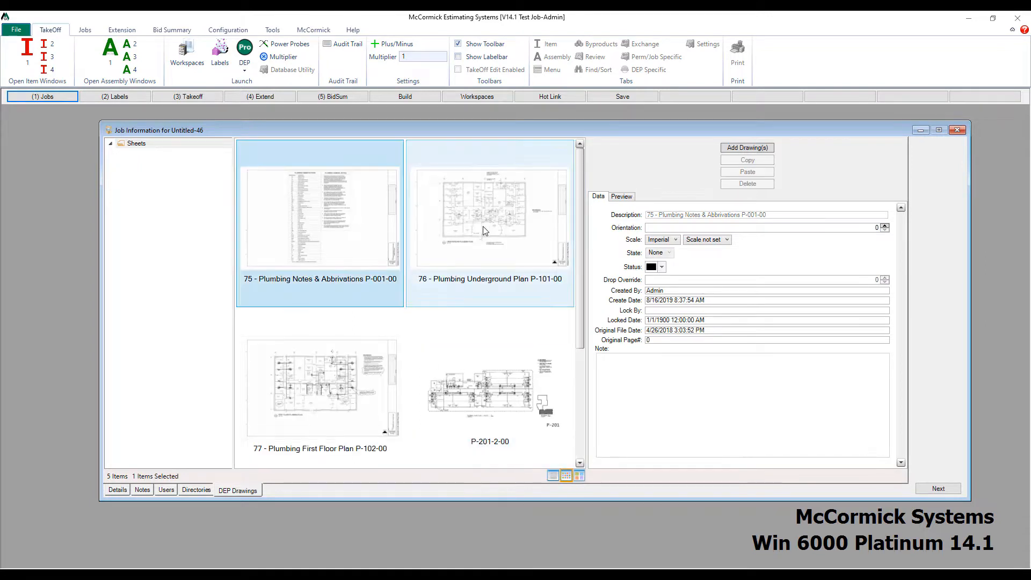
left_click(320, 386)
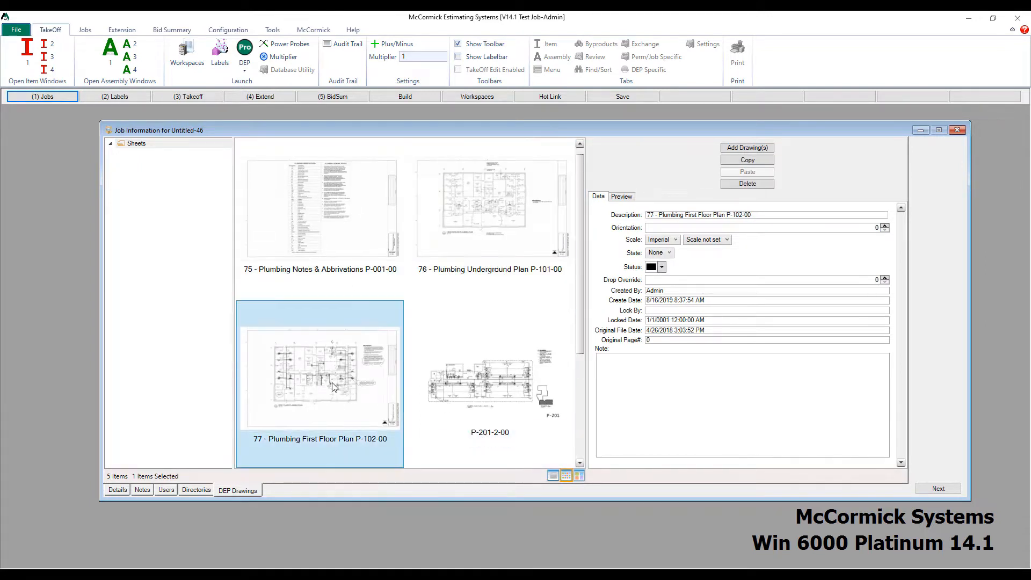
left_click(489, 378)
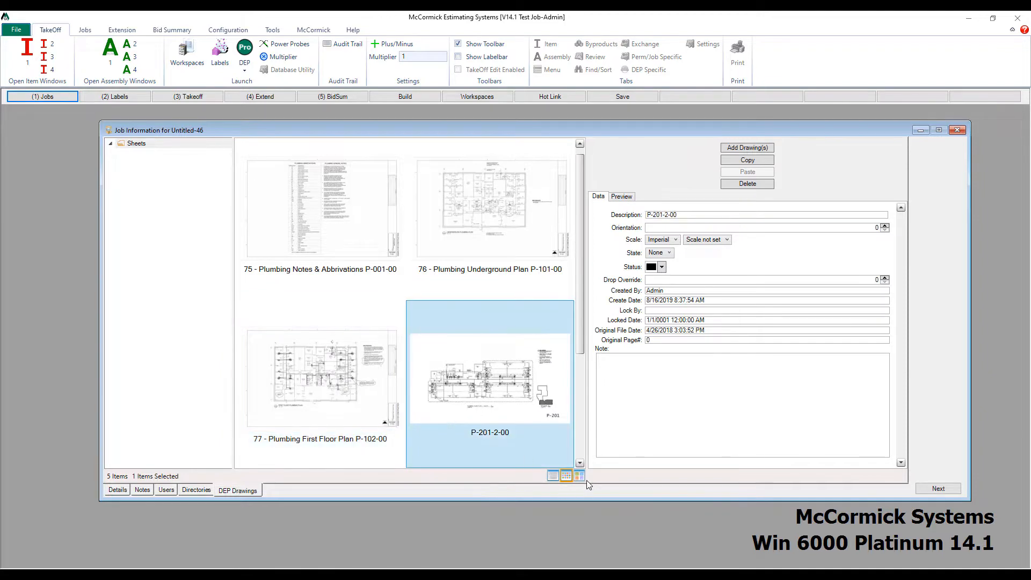
left_click(577, 475)
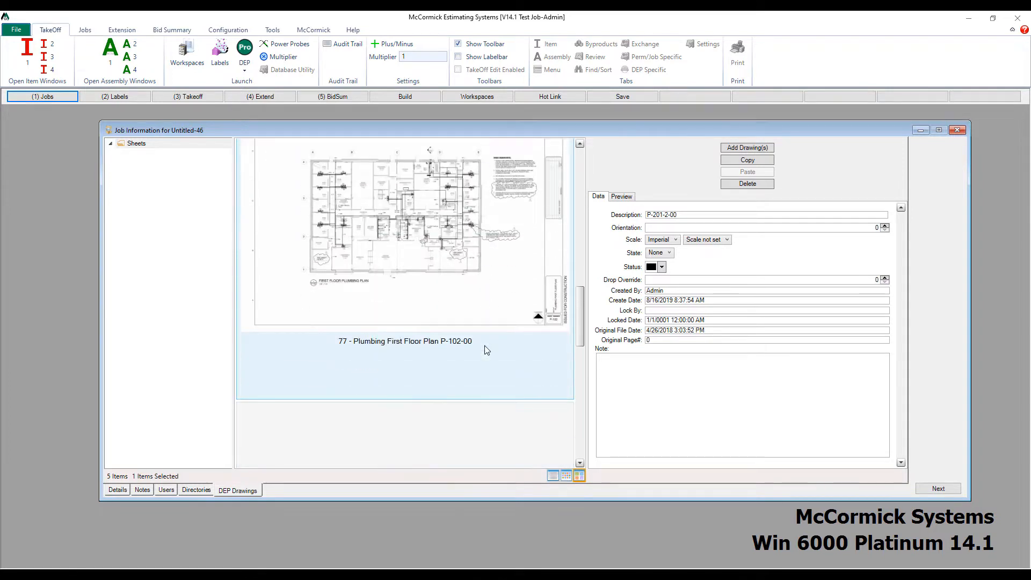
left_click(553, 474)
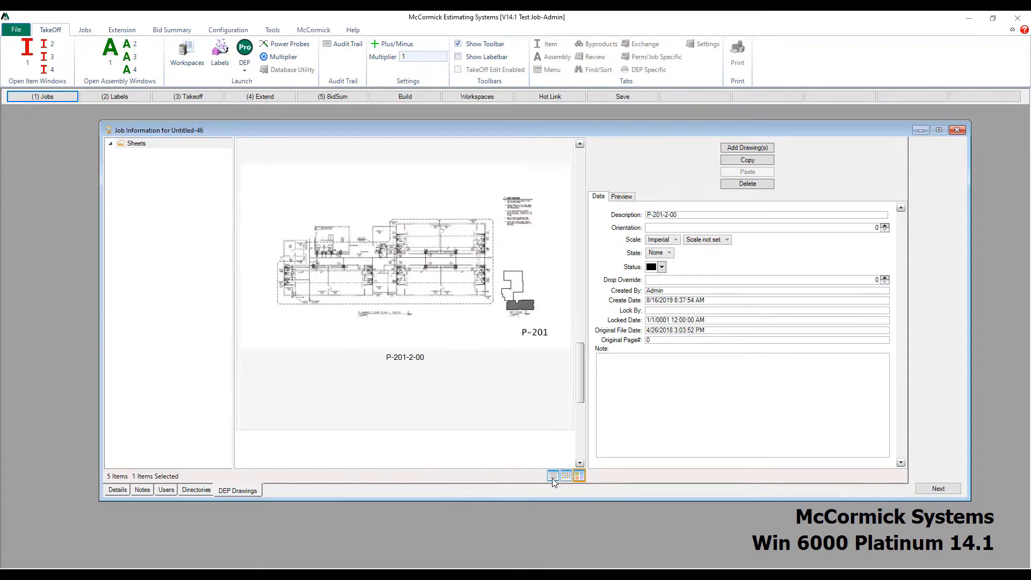
Apply scale 1/8=1 and DeepSkyBlue status to all drawings from the list view
left_click(565, 476)
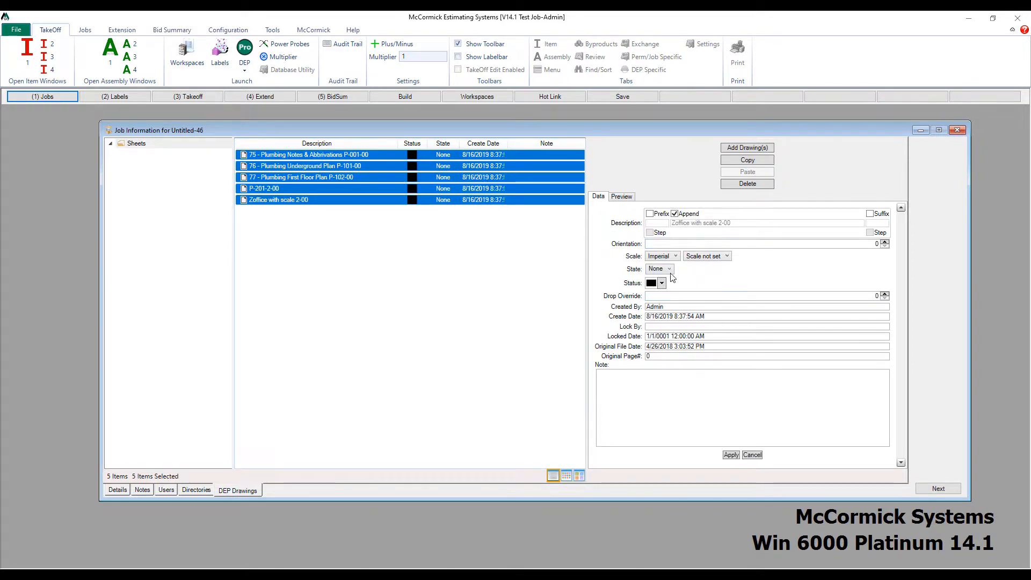
left_click(728, 255)
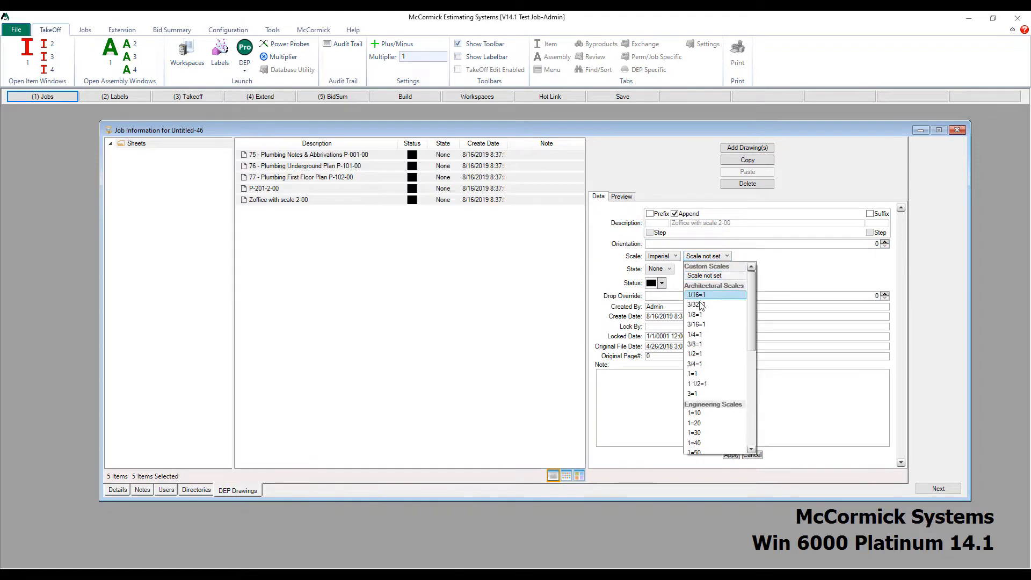
left_click(694, 314)
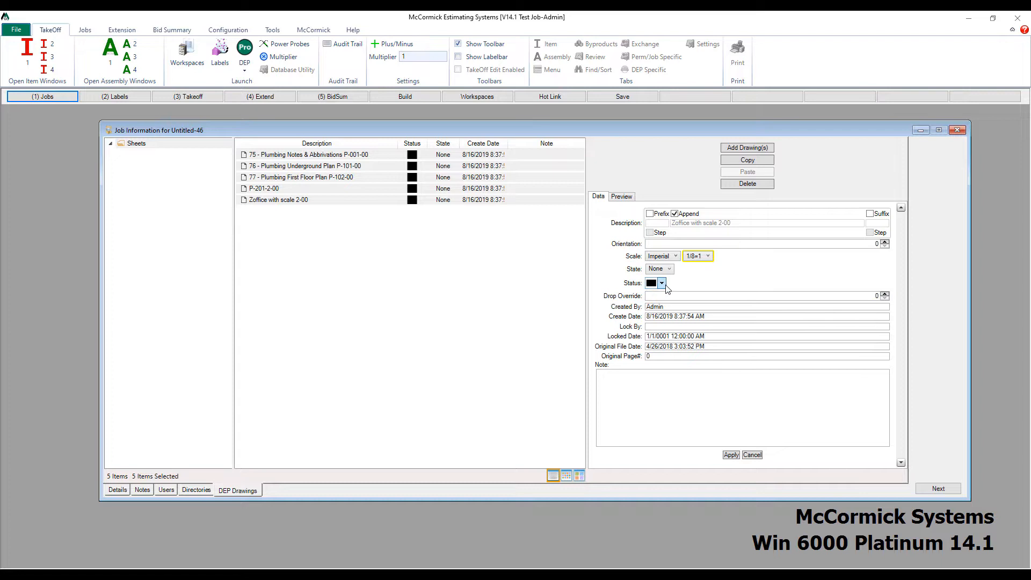
left_click(661, 283)
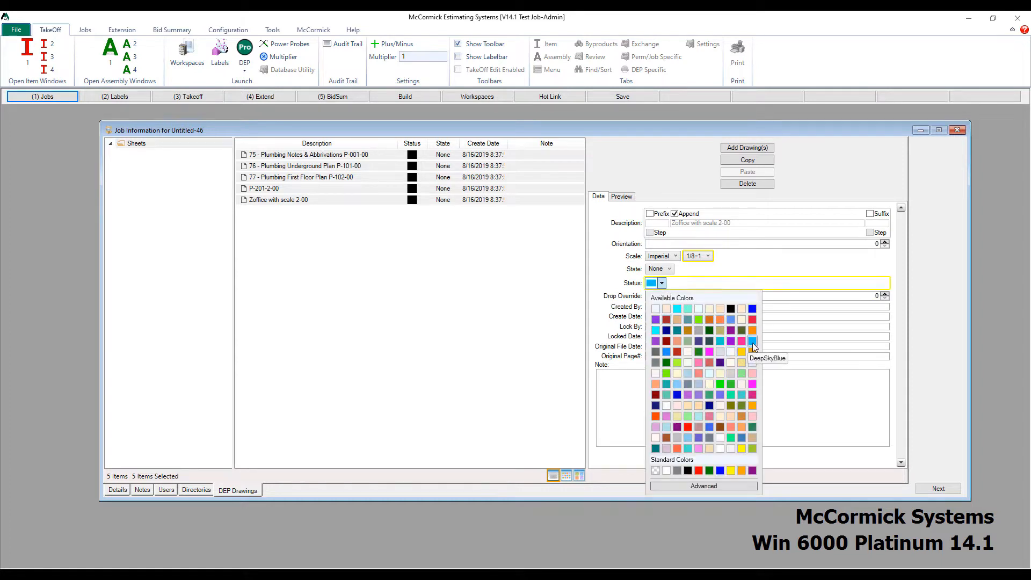
left_click(752, 341)
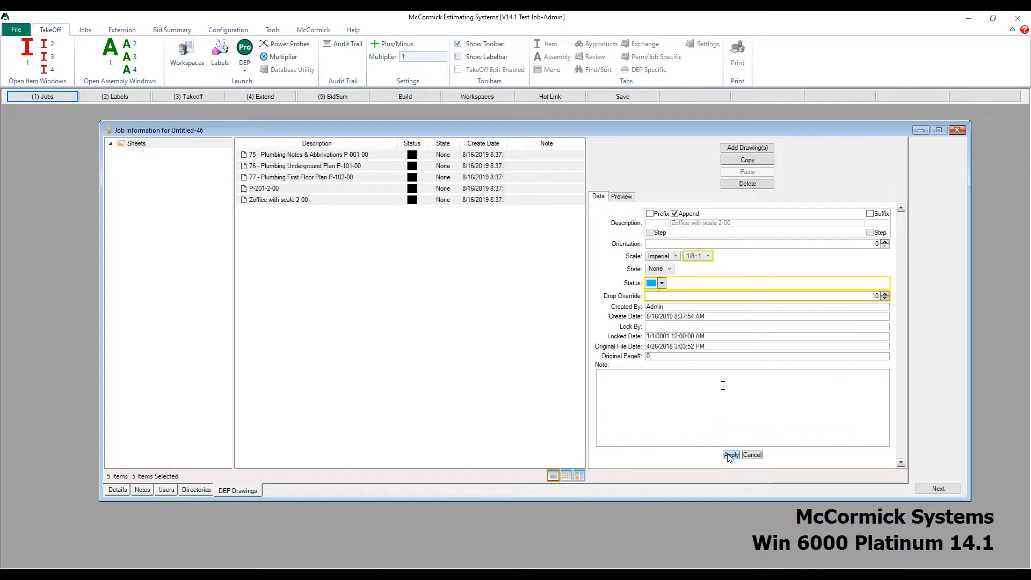
left_click(730, 454)
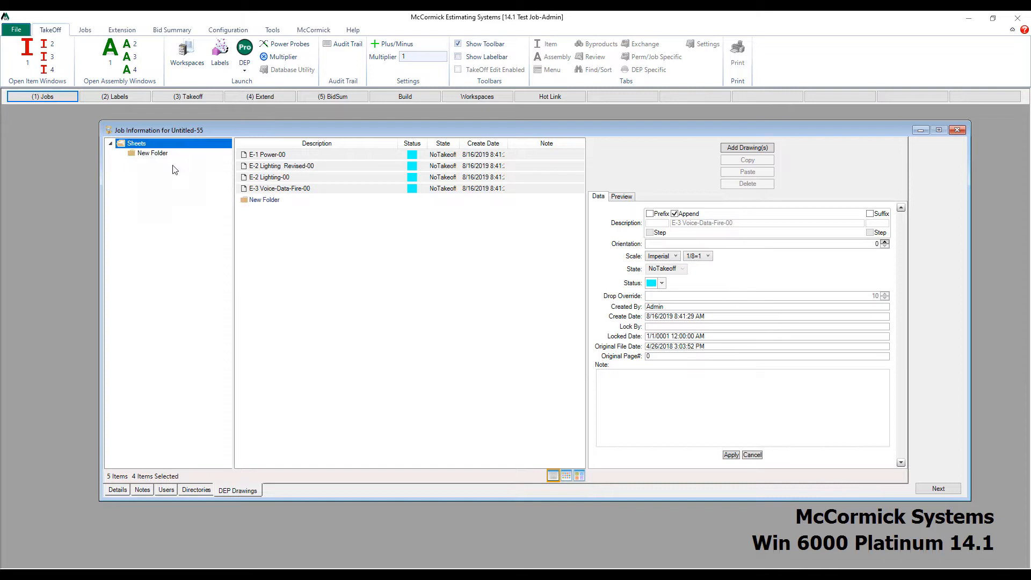
Create Power, Lighting and Data folders under Sheets
right_click(136, 143)
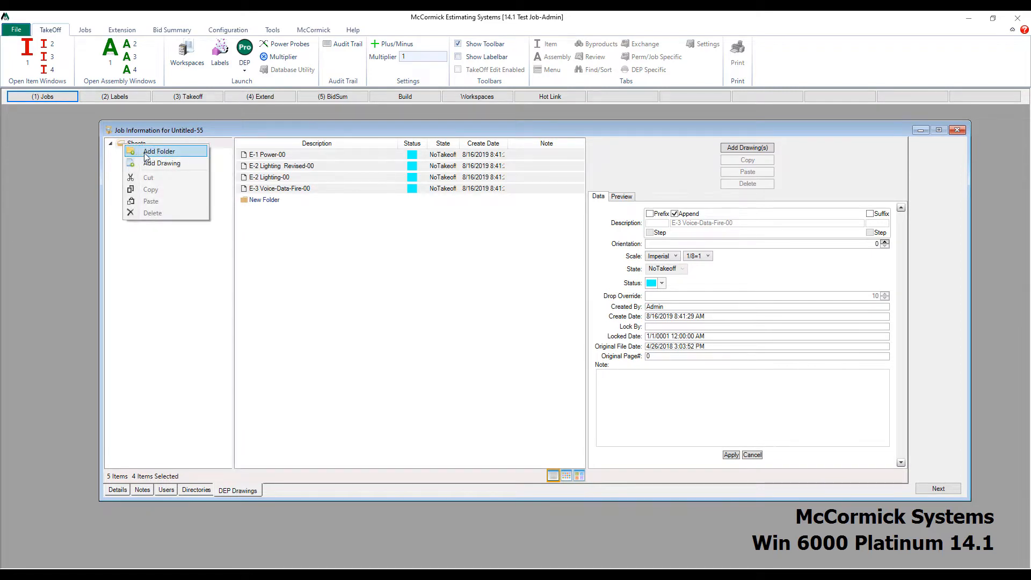
left_click(159, 152)
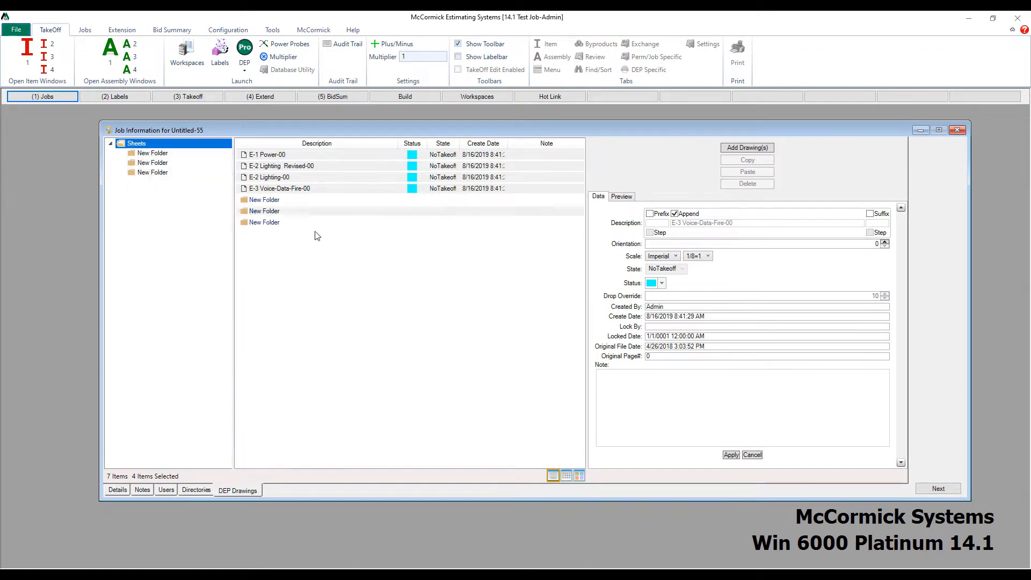
left_click(264, 199)
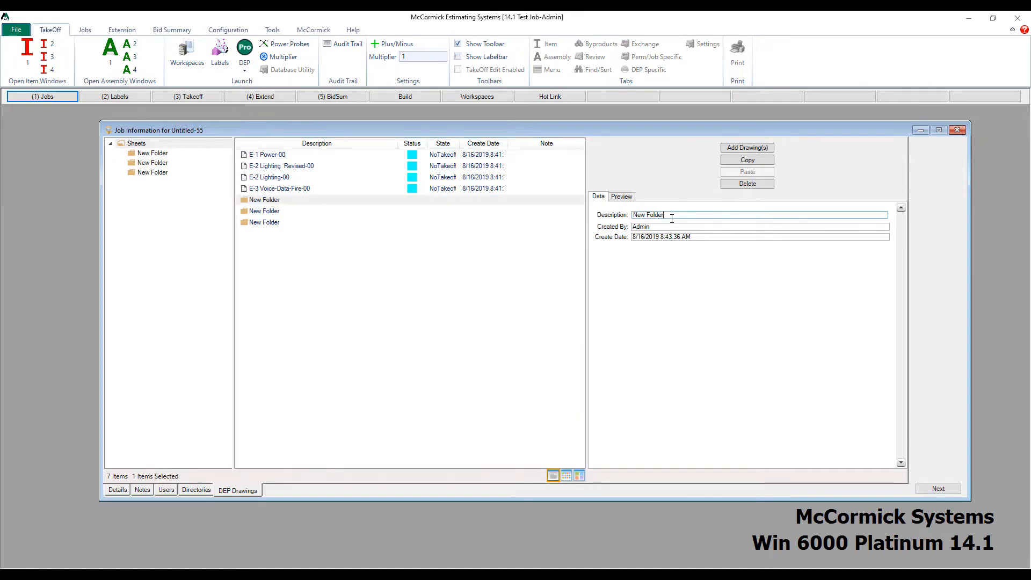
type("Power")
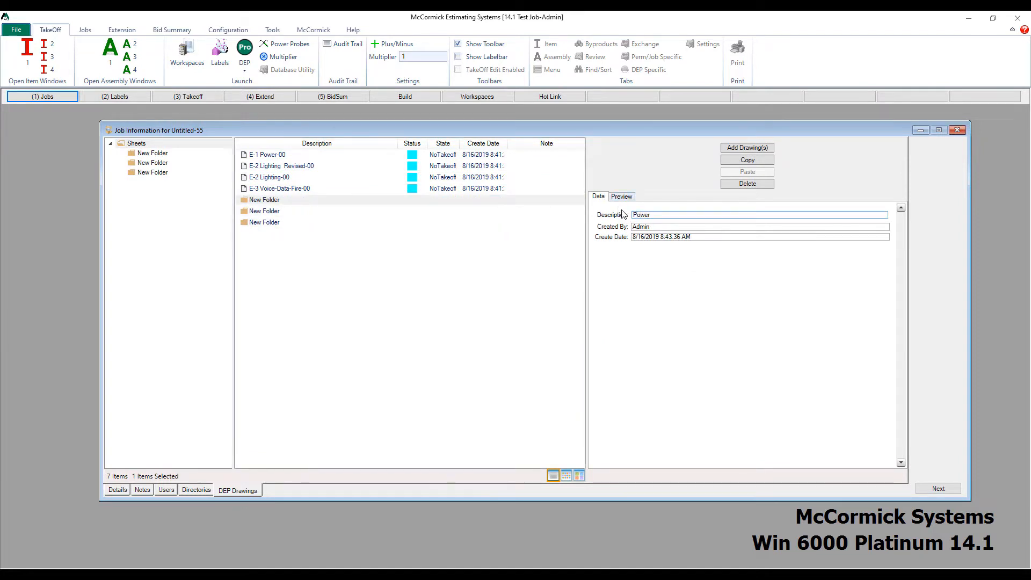
left_click(264, 211)
type("L")
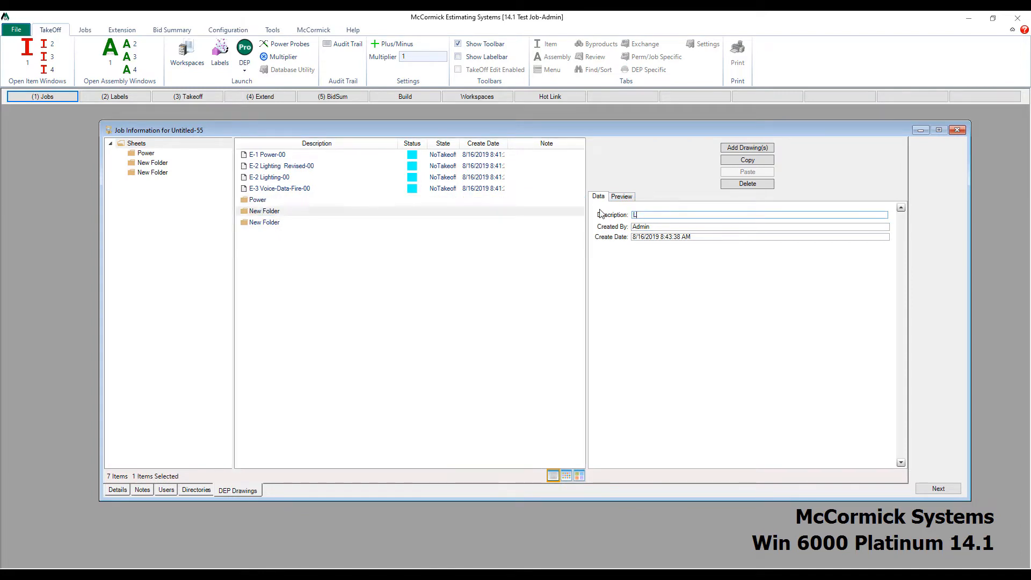
type("ighting")
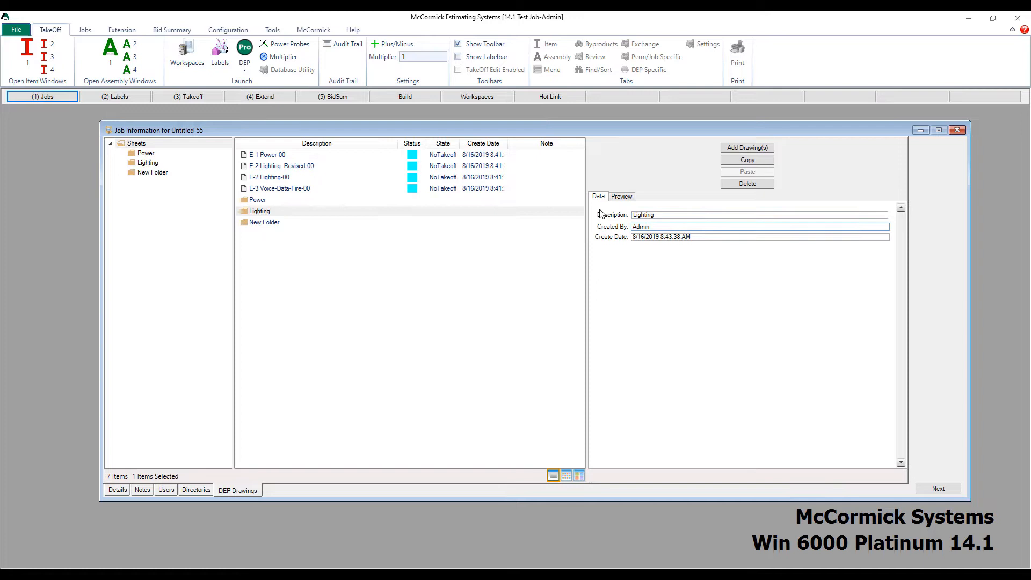
left_click(264, 222)
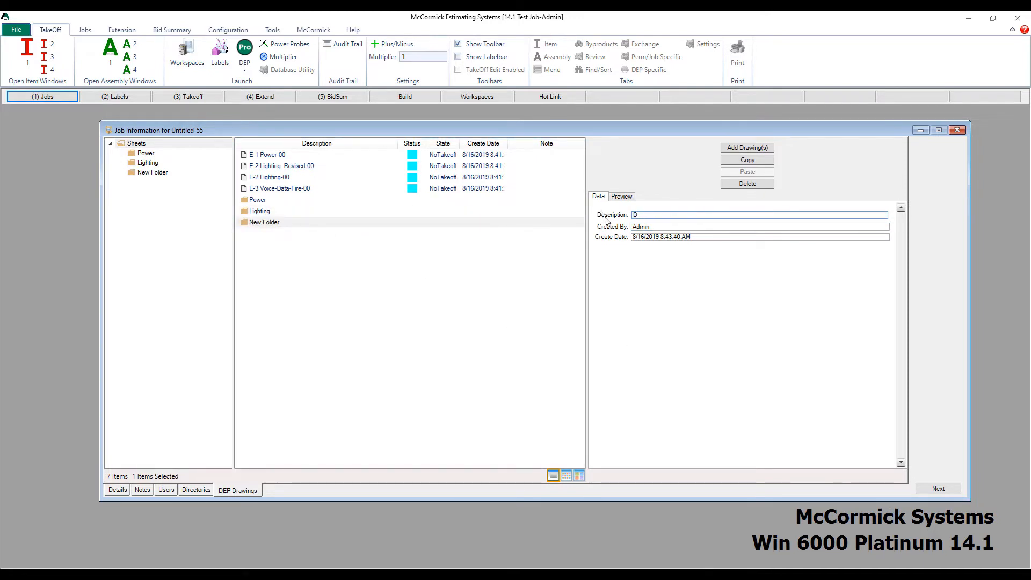
type("Data")
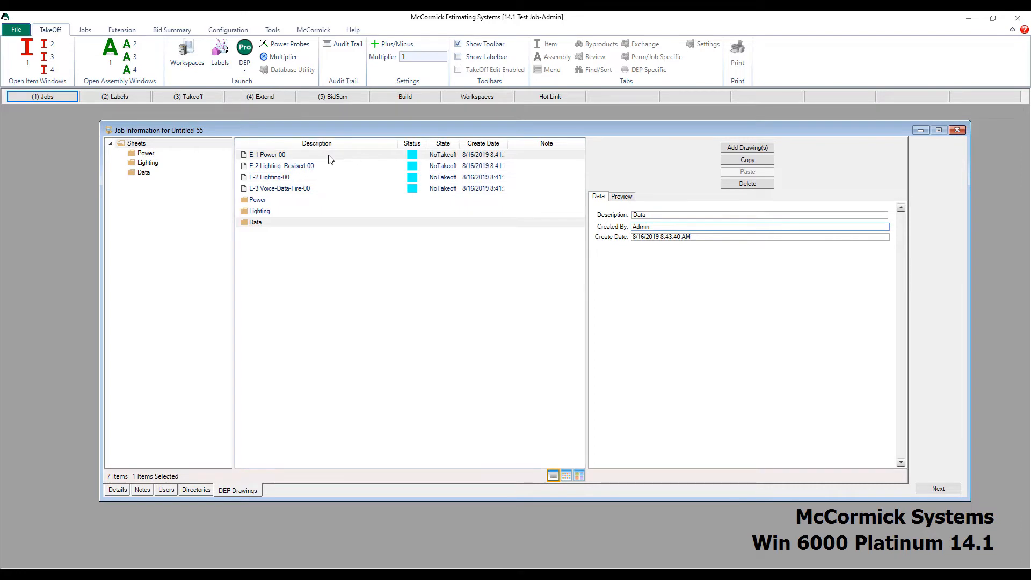
File the E-1 Power-00 drawing into the Power folder and open that folder
left_click(266, 154)
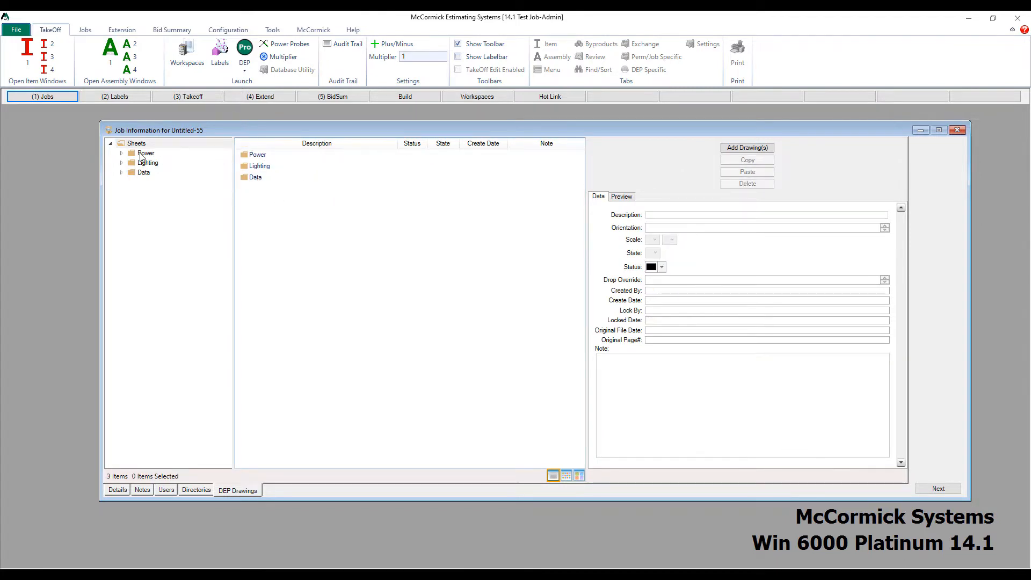
left_click(146, 153)
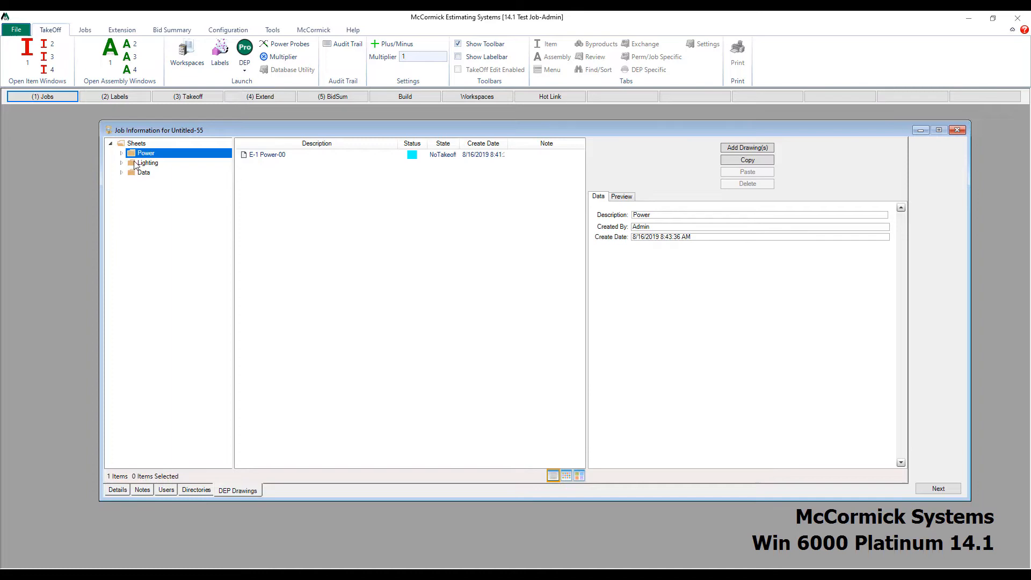
left_click(143, 171)
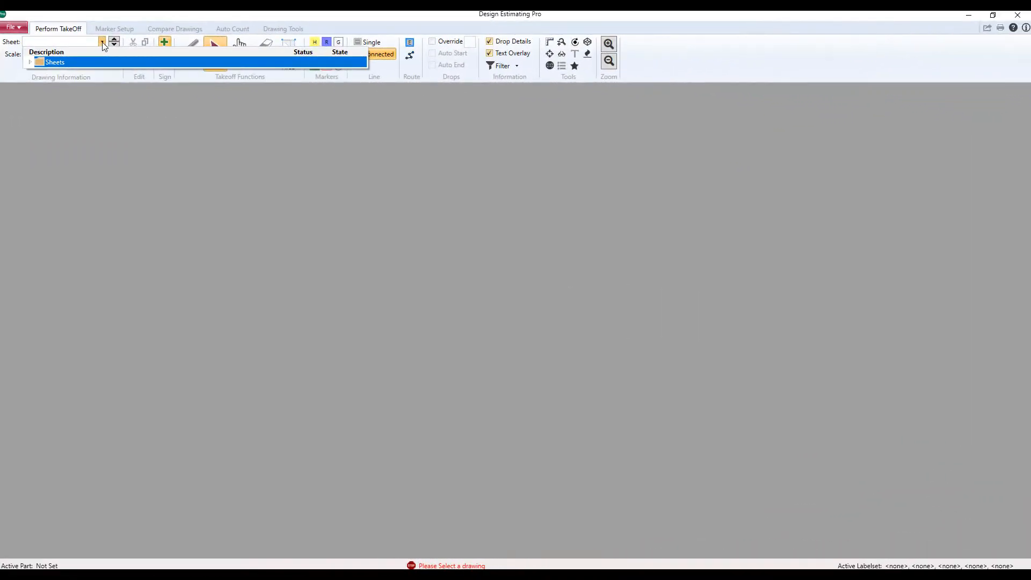
Open E-1 Power-00 from Sheets > Power and add a new drawing to the Power folder
left_click(30, 62)
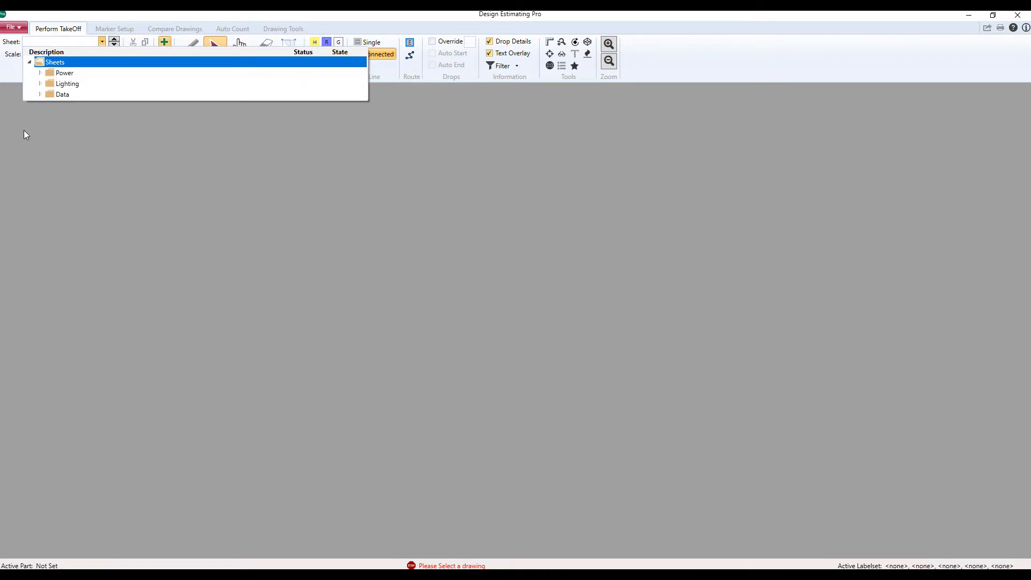
left_click(40, 72)
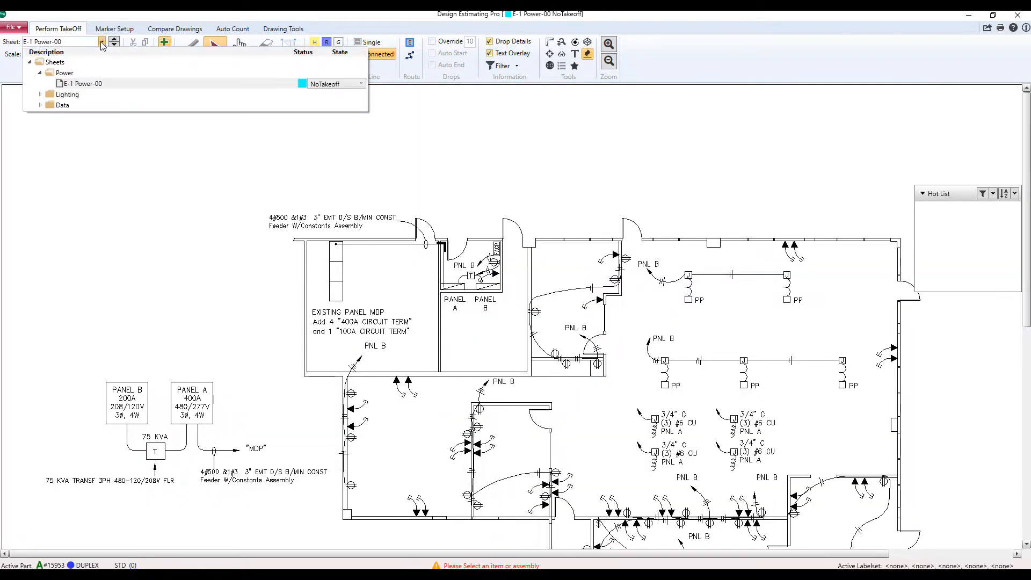
left_click(63, 72)
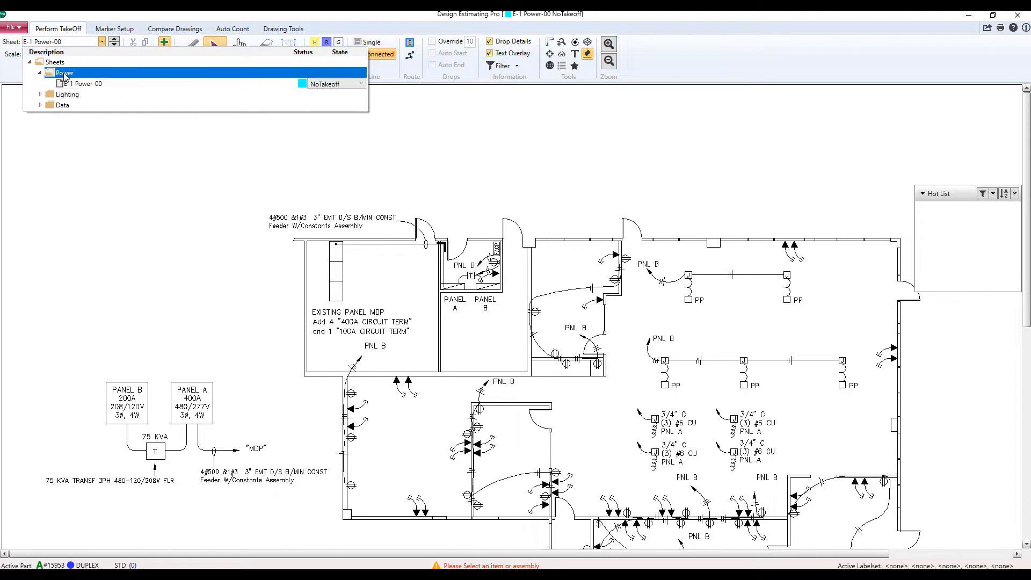
right_click(64, 72)
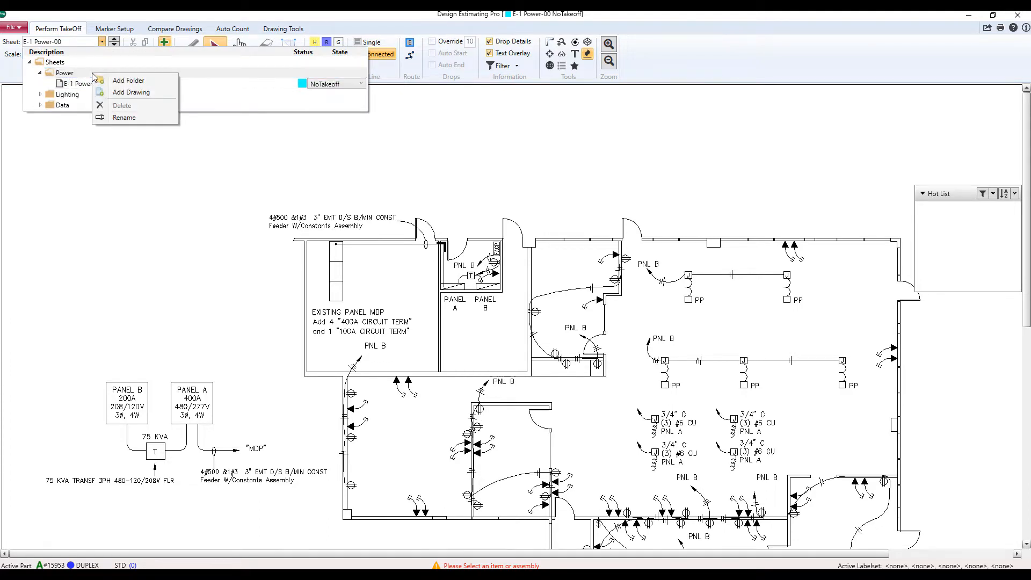
mouse_move(129, 80)
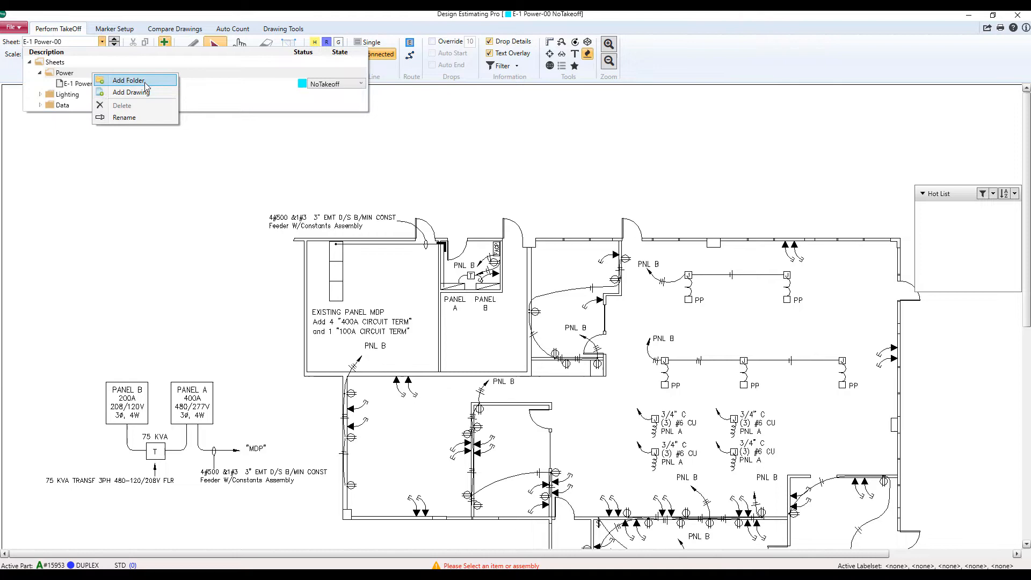
mouse_move(131, 92)
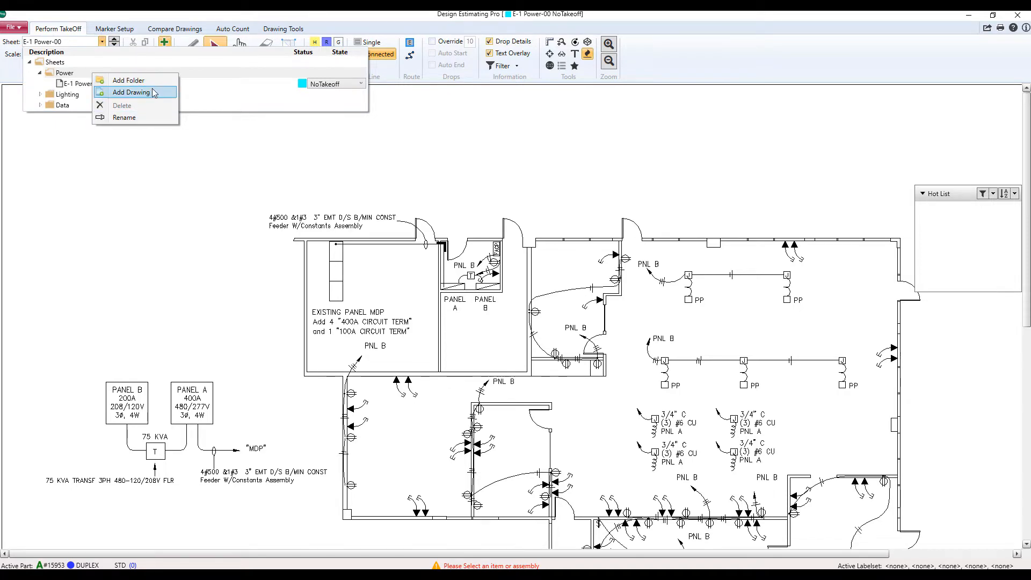
left_click(131, 92)
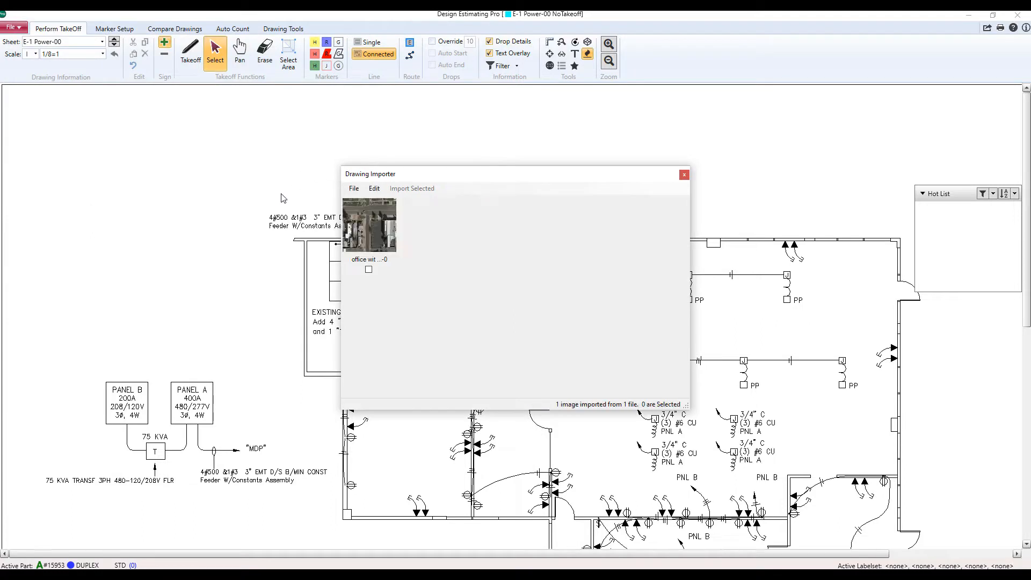
Import the office image thumbnail into the job through the Drawing Importer
left_click(368, 269)
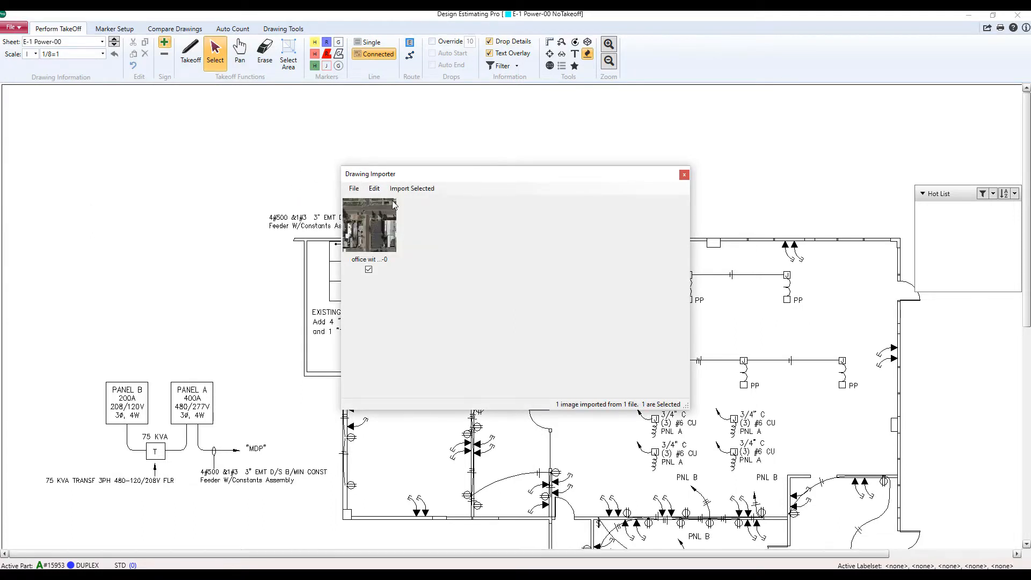
left_click(411, 188)
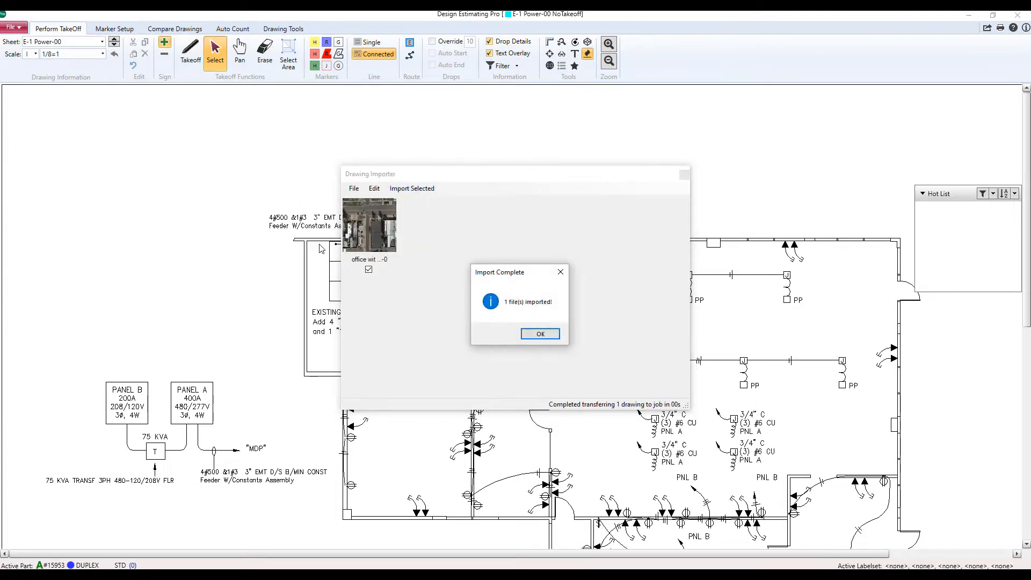
left_click(538, 333)
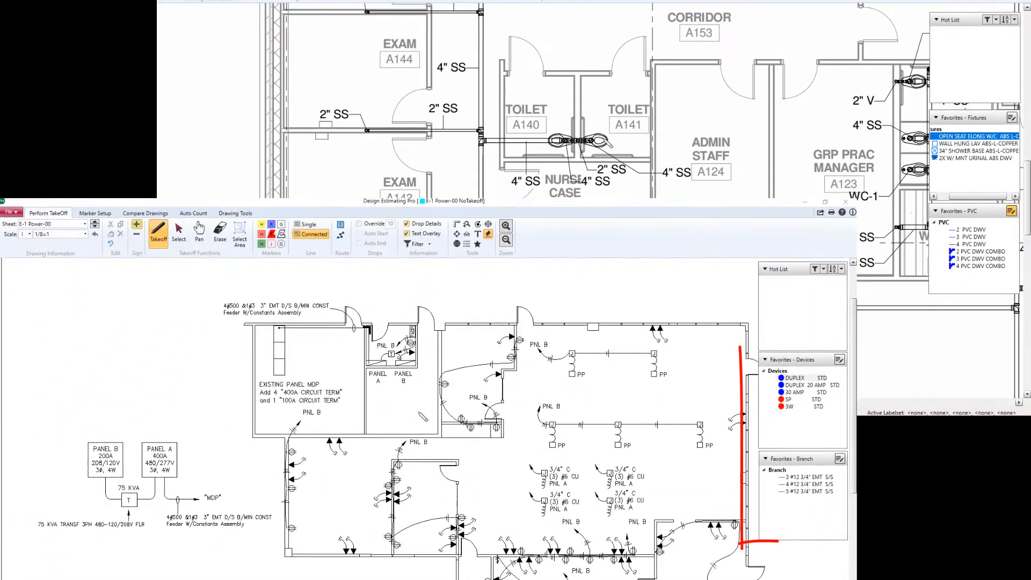
Place an elongated water closet and wall hung lavatories in toilets A141 and A140, then pick 4 PVC DWV pipe
left_click(792, 378)
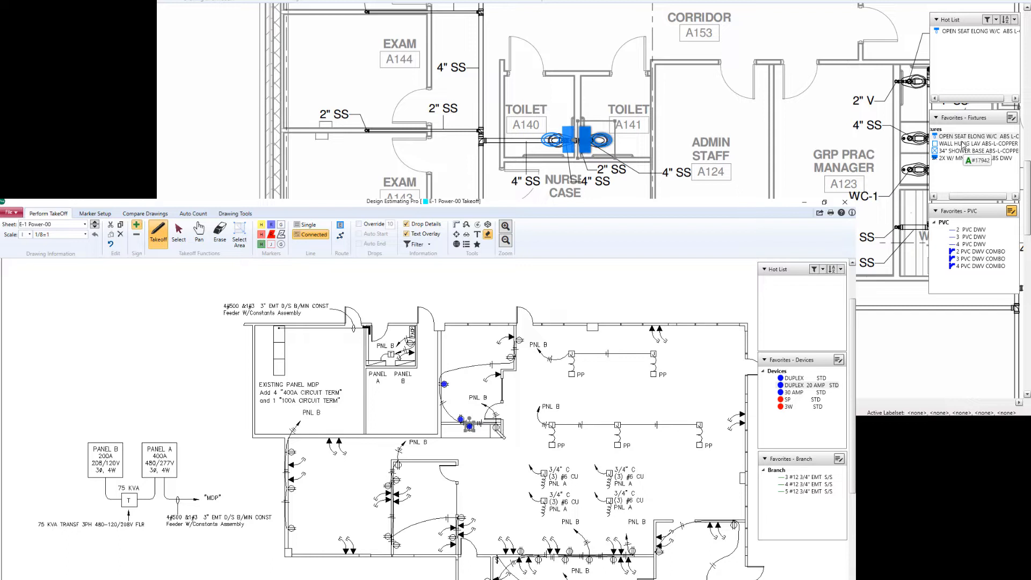
left_click(978, 144)
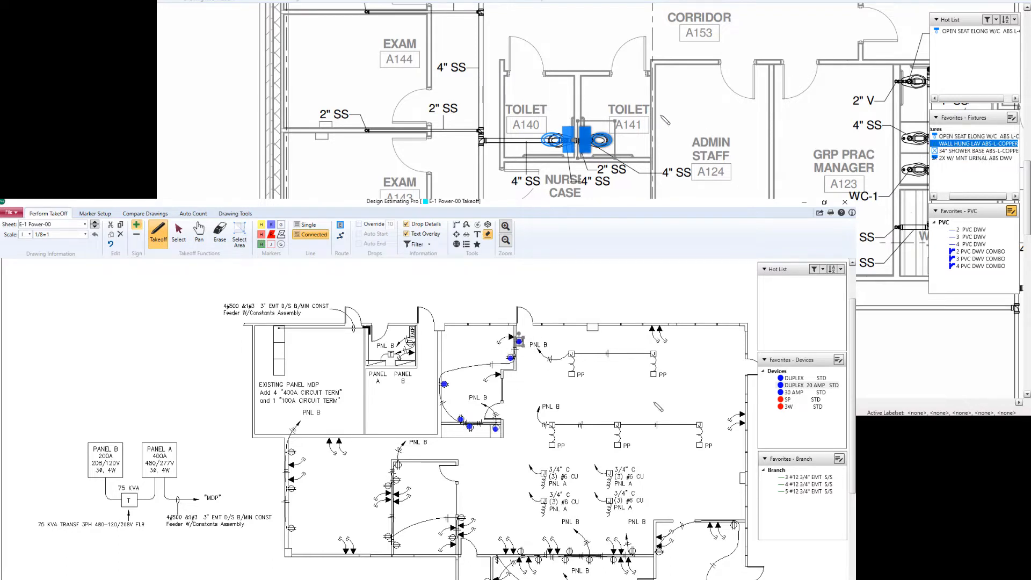
left_click(793, 392)
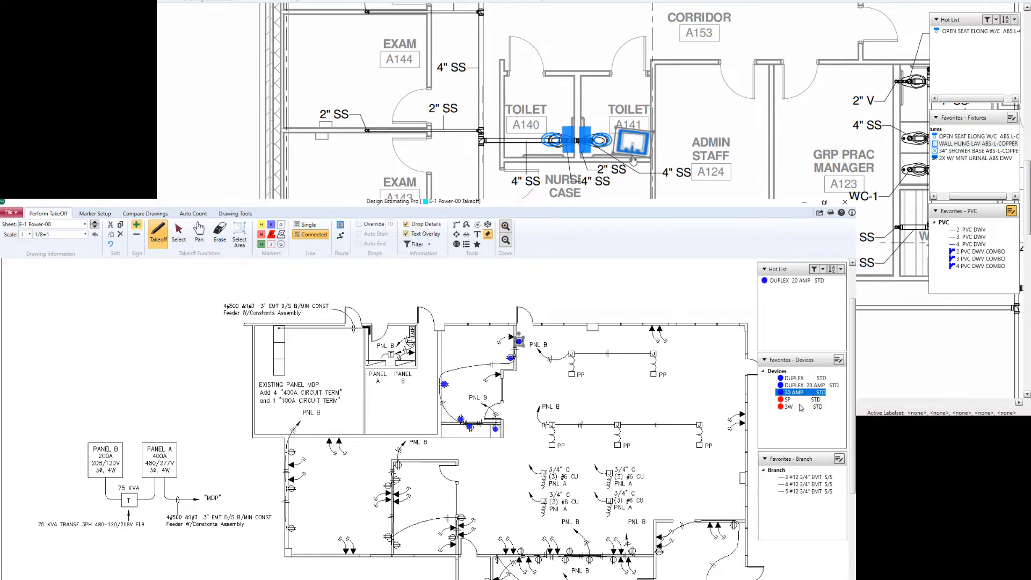
left_click(788, 399)
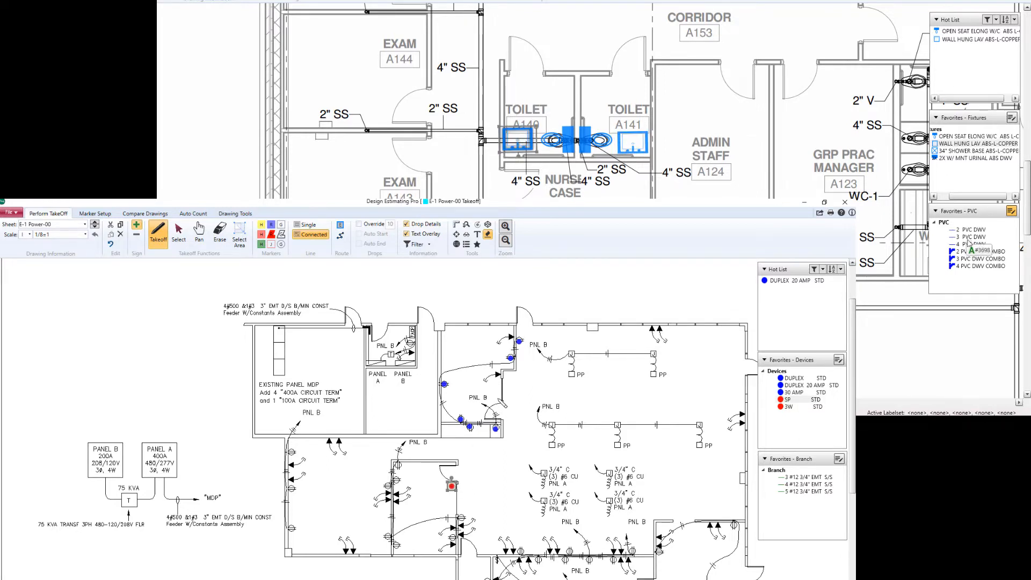
left_click(981, 251)
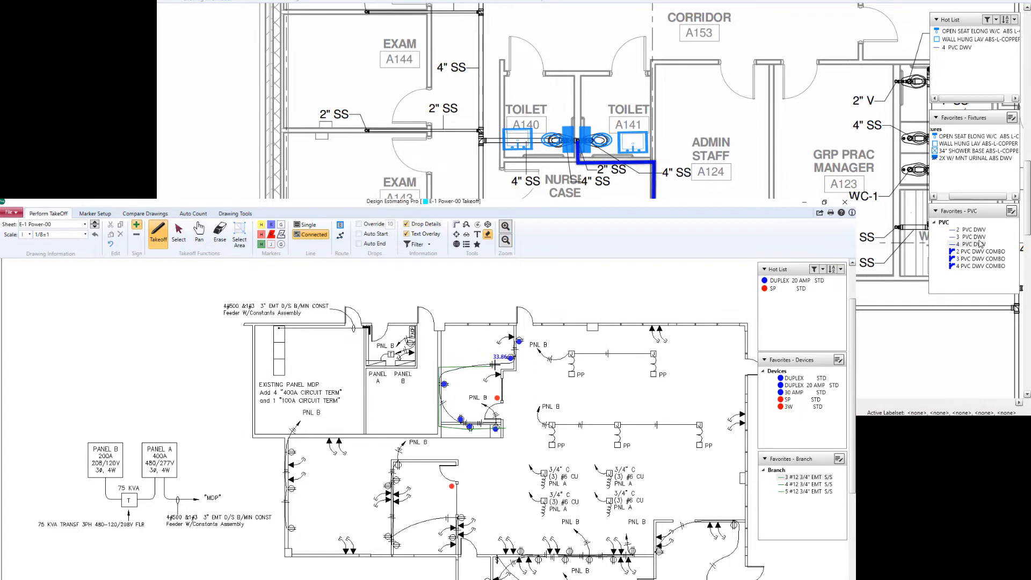
left_click(979, 266)
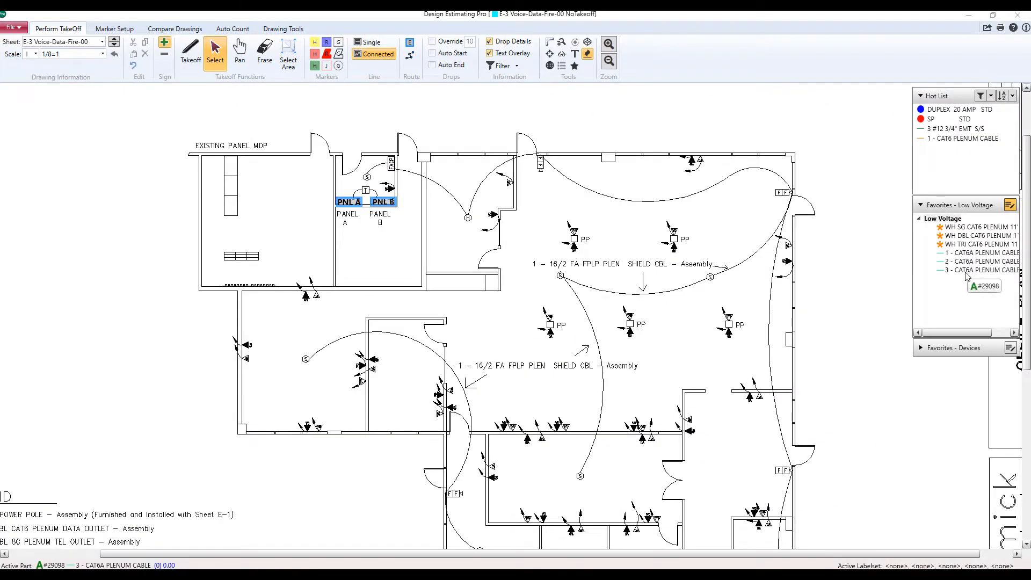
Run CAT6A plenum homeruns: two direct runs to PNL A and an orthogonal run to PNL B
left_click(980, 253)
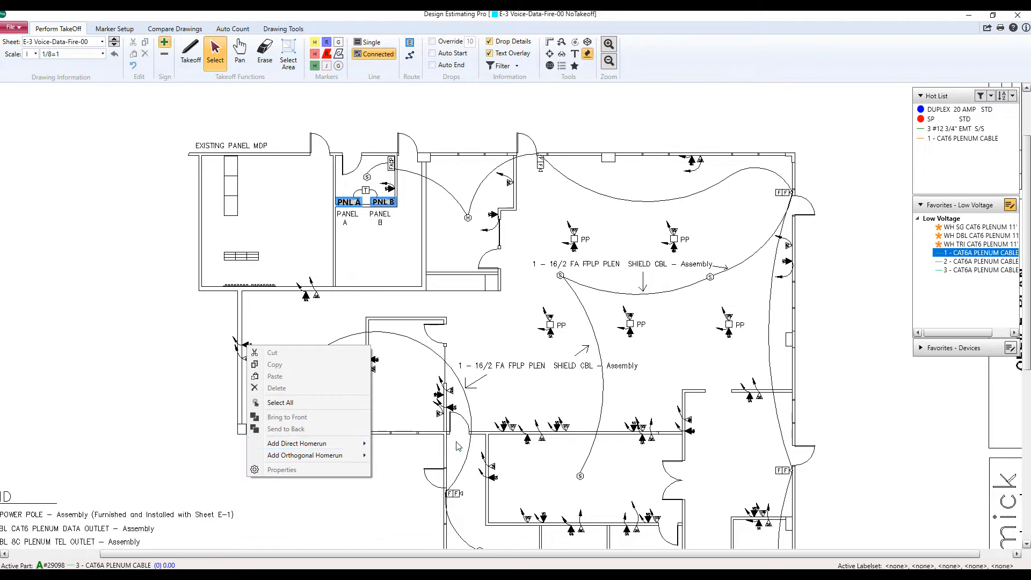
left_click(297, 443)
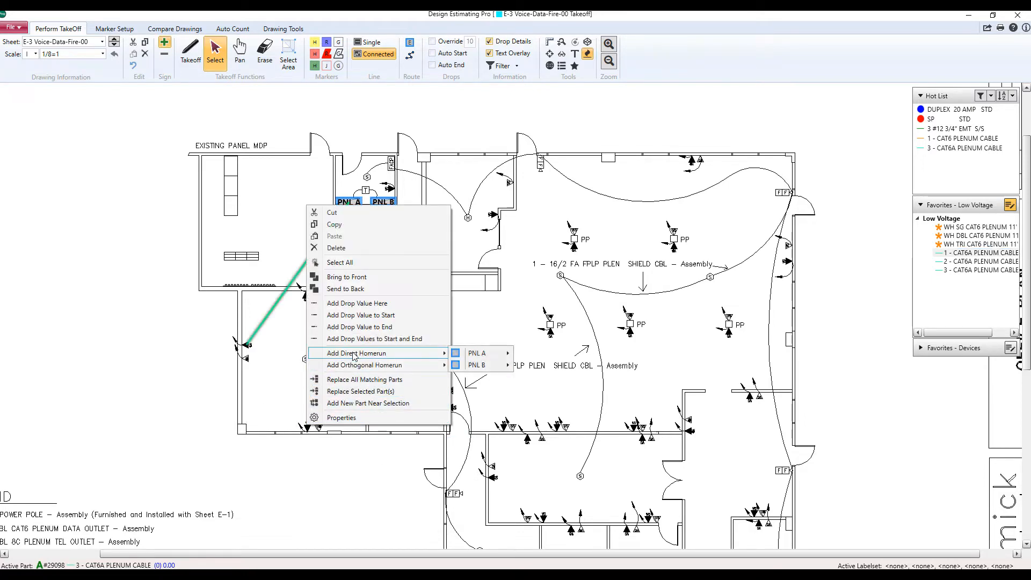
left_click(476, 353)
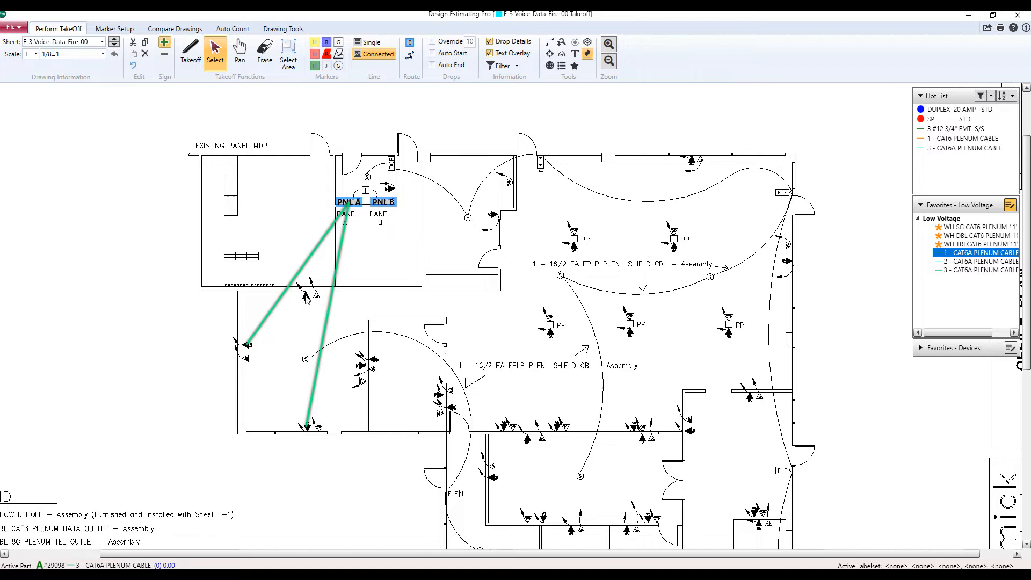
right_click(306, 295)
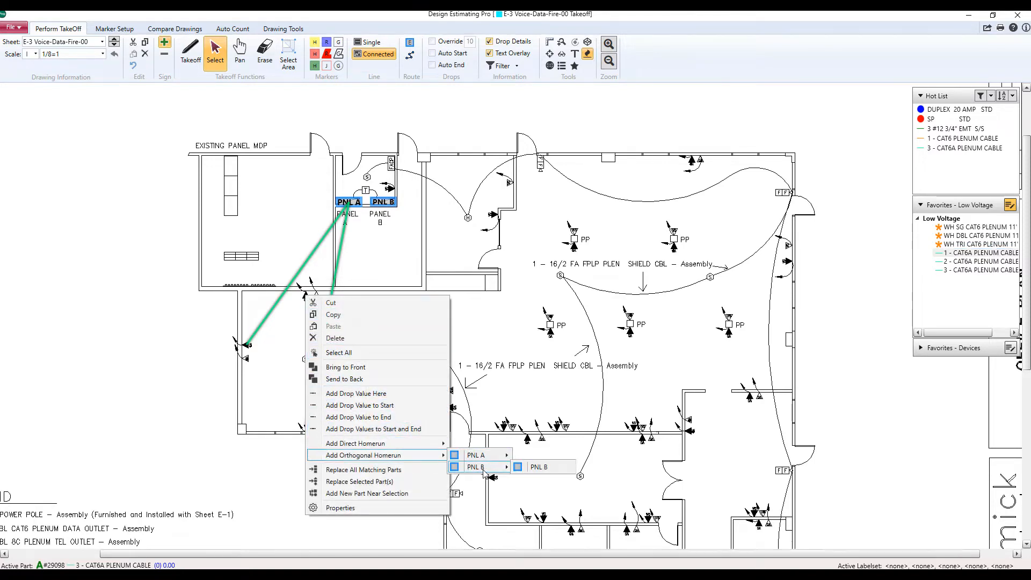
left_click(539, 466)
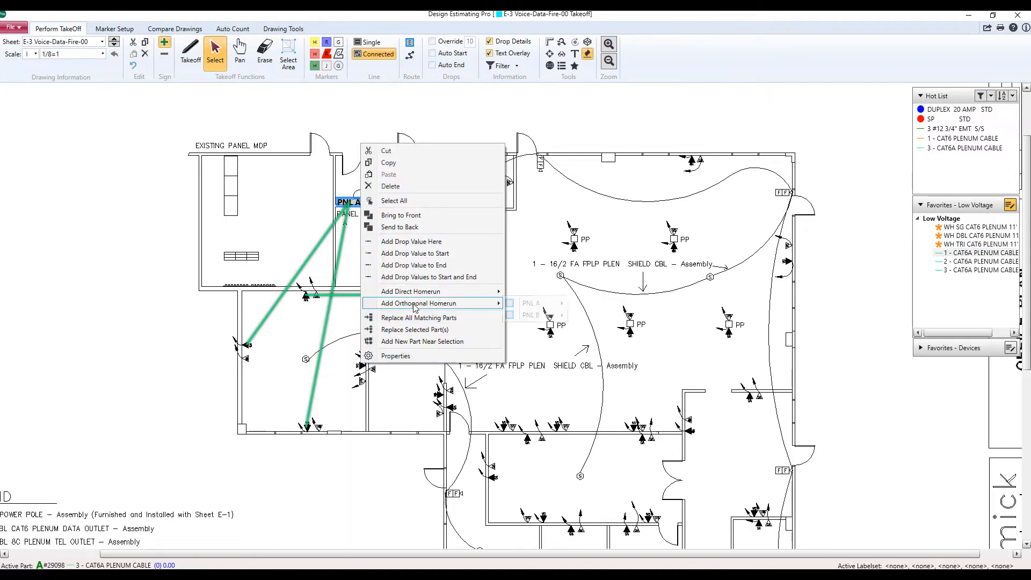
mouse_move(601, 339)
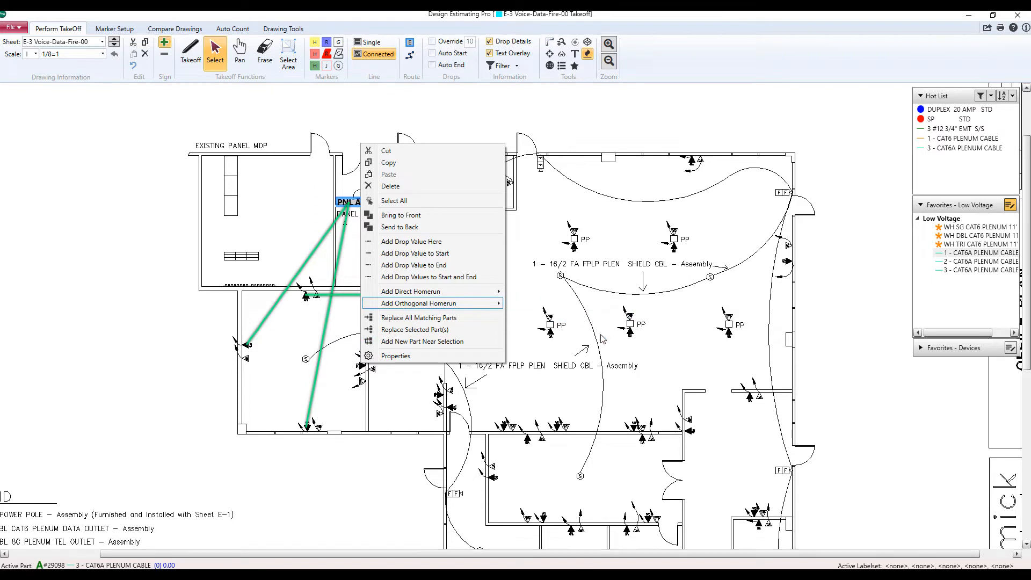
left_click(417, 302)
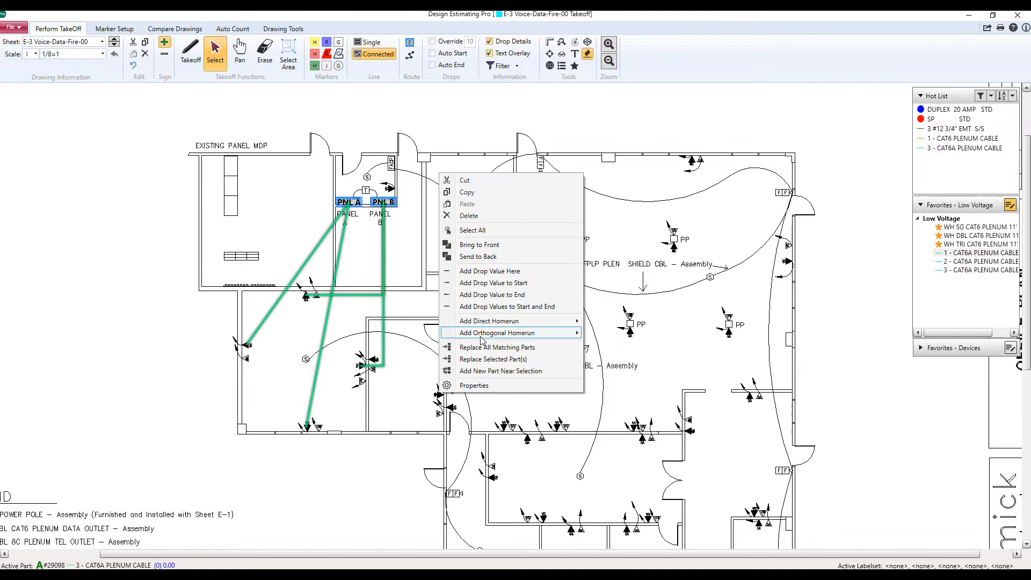
mouse_move(510, 332)
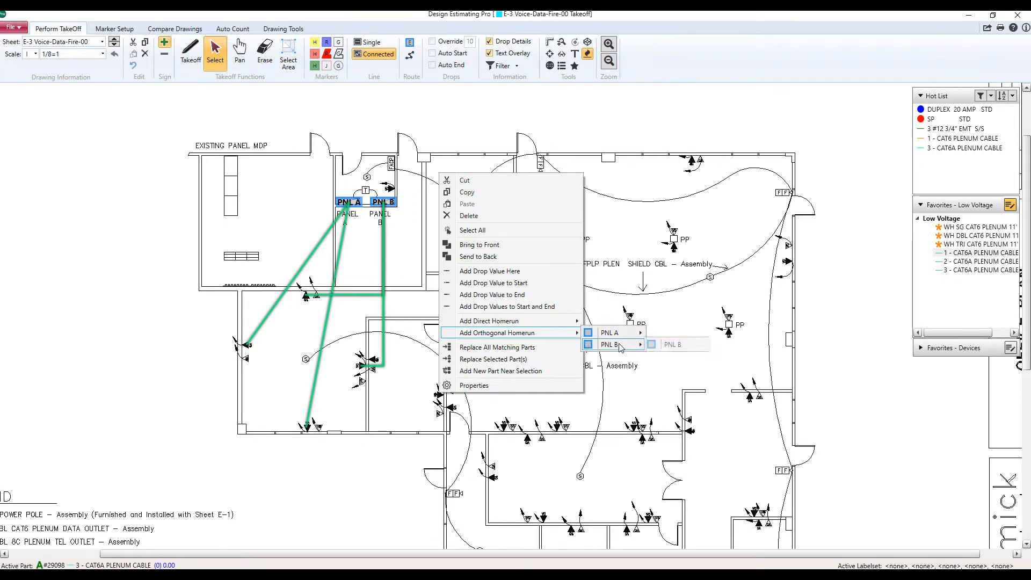
left_click(671, 344)
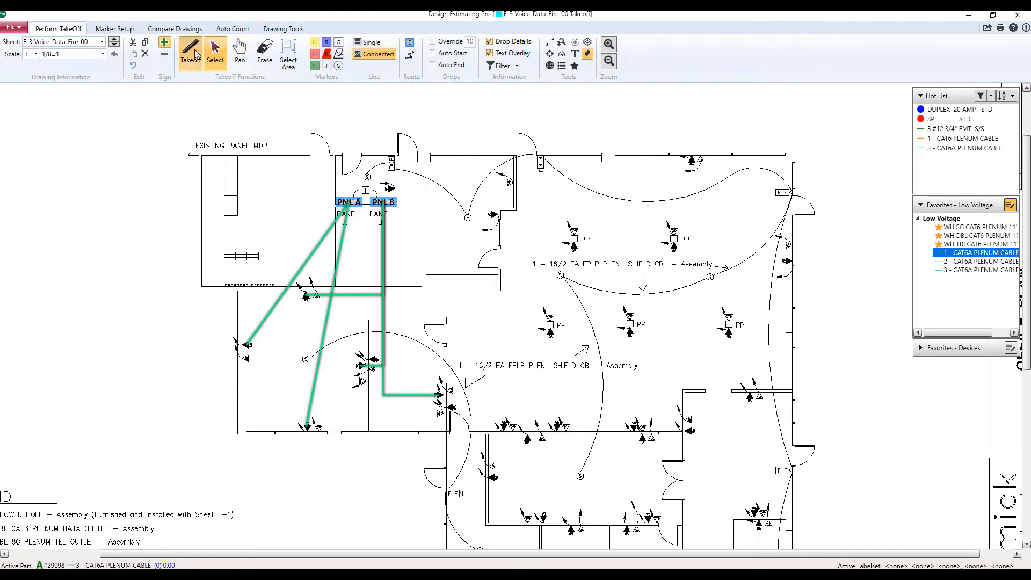
Select a group of outlets on the E-3 plan for homerun cabling
left_click(214, 50)
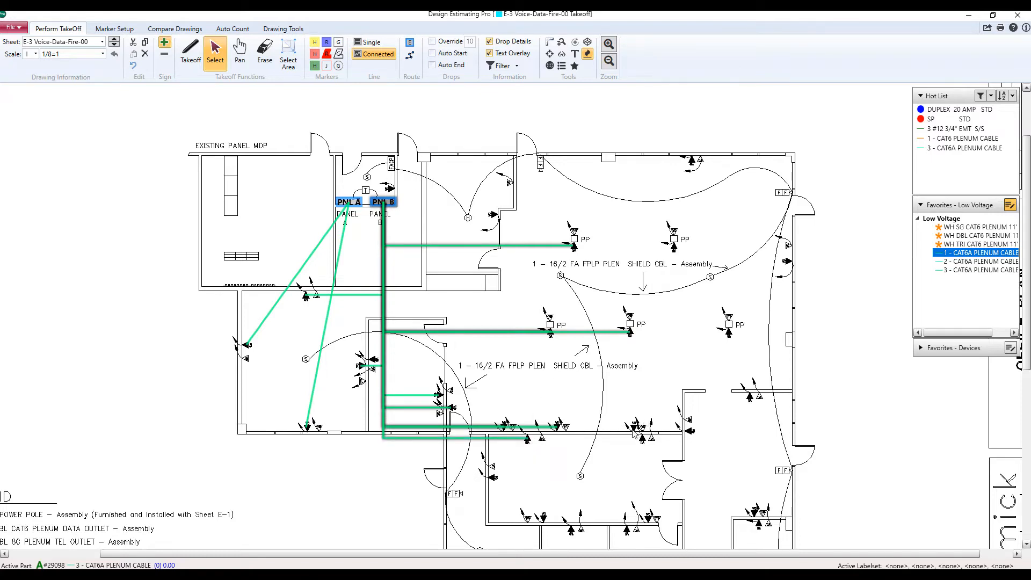
left_click_drag(384, 203, 635, 430)
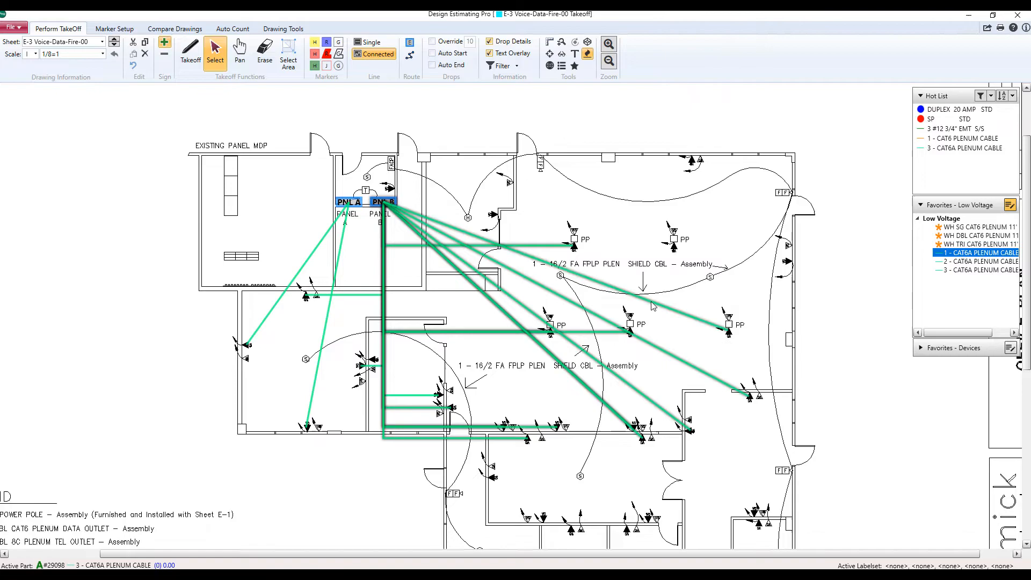
mouse_move(656, 286)
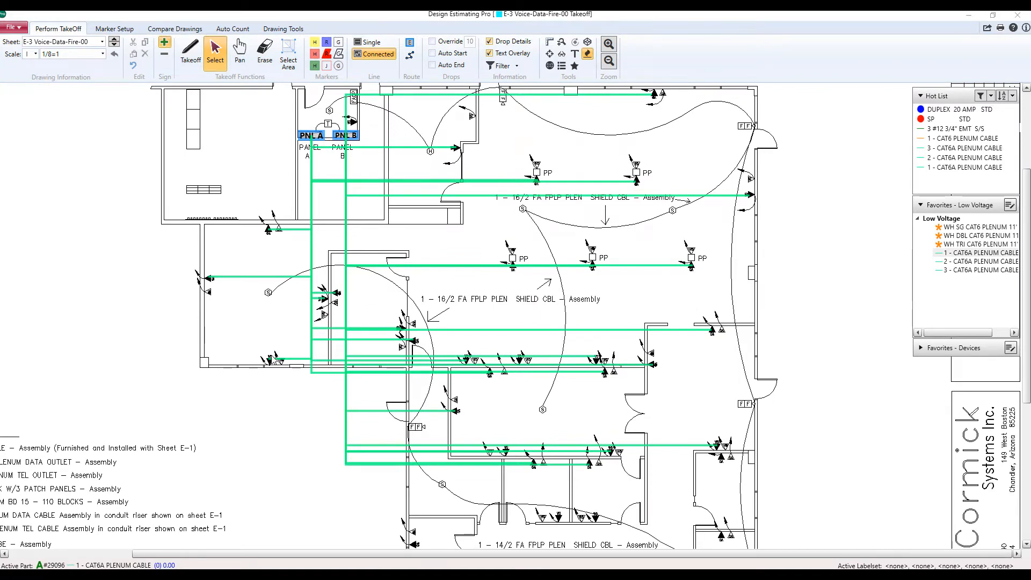
Review PNL A's homerun cable lengths in EndPoint Properties, then begin drawing a pathway
double_click(310, 135)
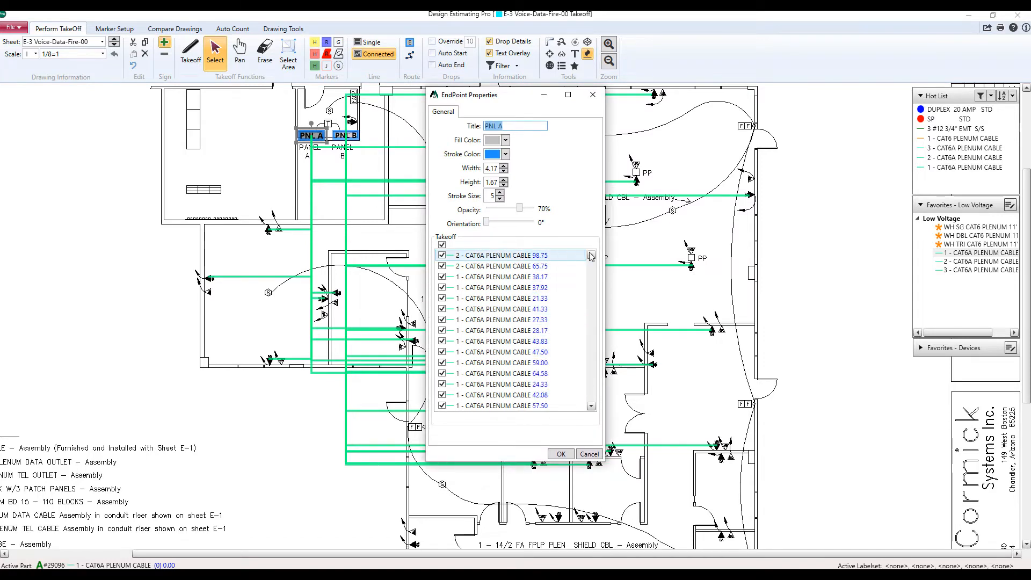
left_click(500, 265)
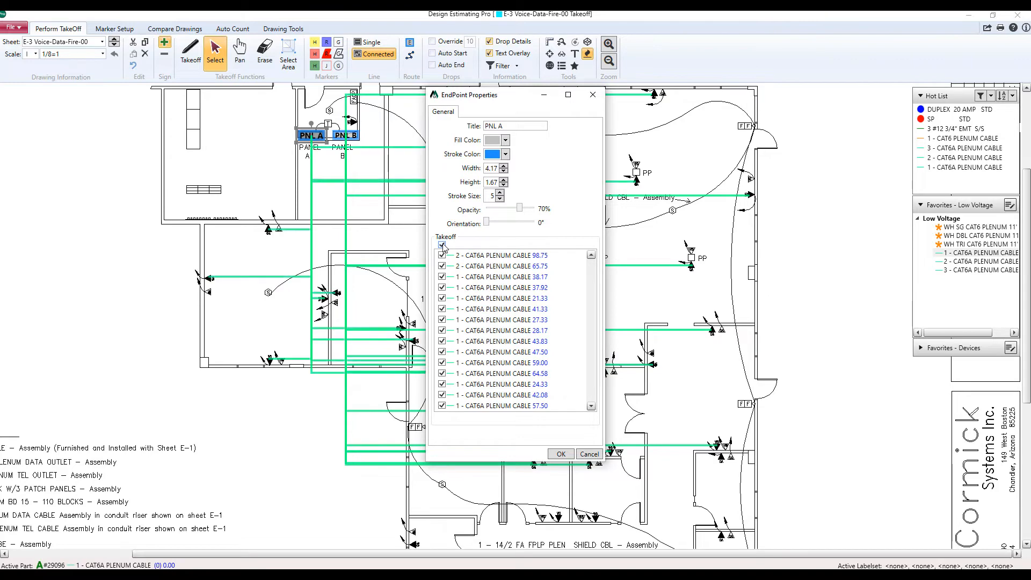
left_click(442, 245)
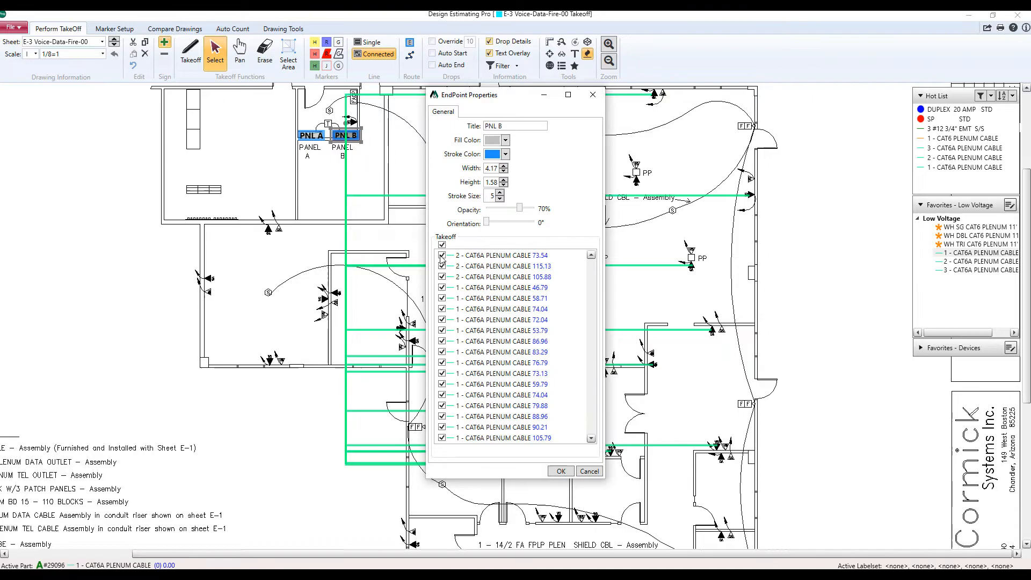
left_click(560, 471)
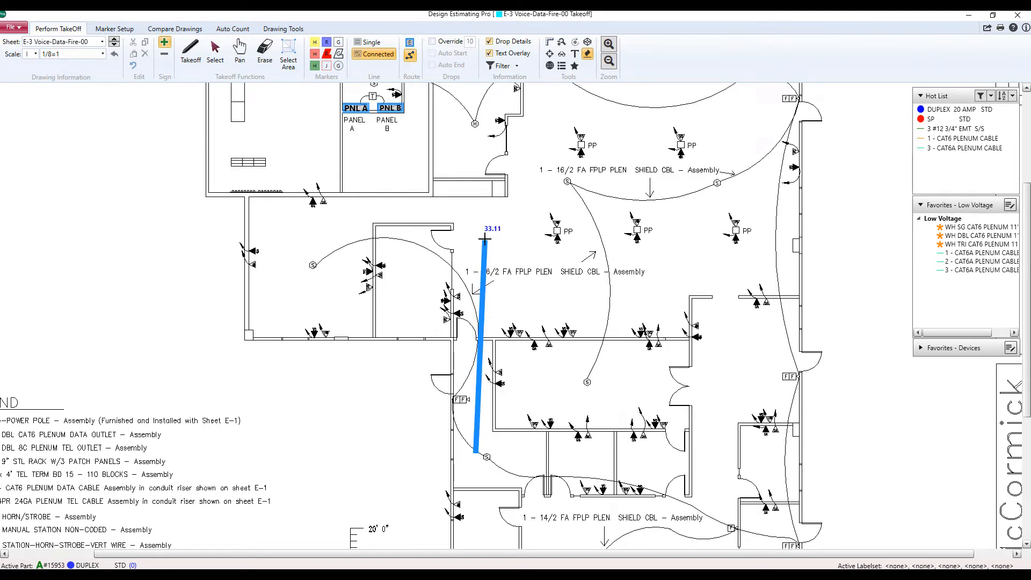
End the path at PNL A, title it Pathway A, and pick the 2 - CAT6A favorite
left_click(366, 206)
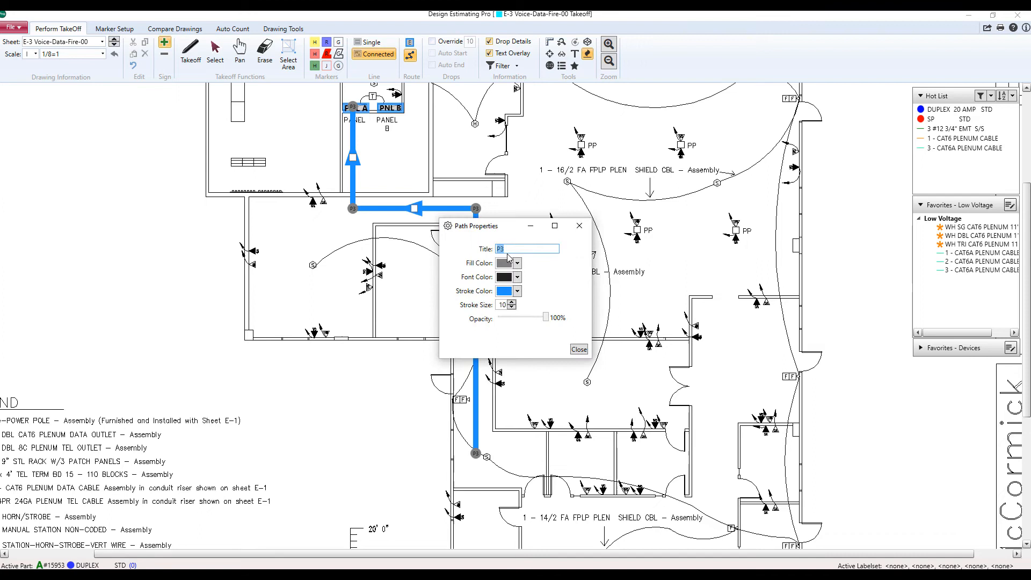
type("Pathwa")
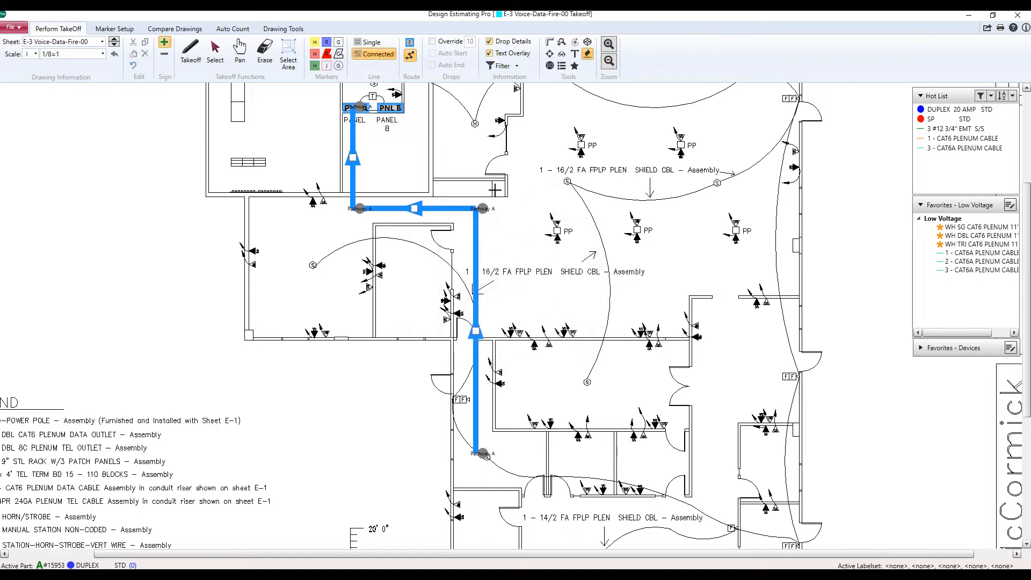
mouse_move(728, 491)
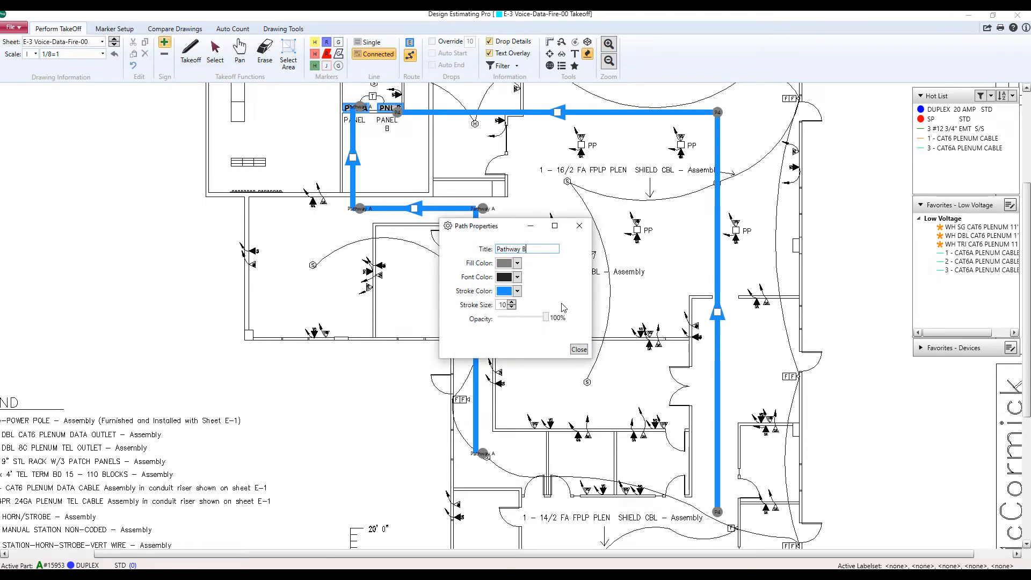
left_click(577, 349)
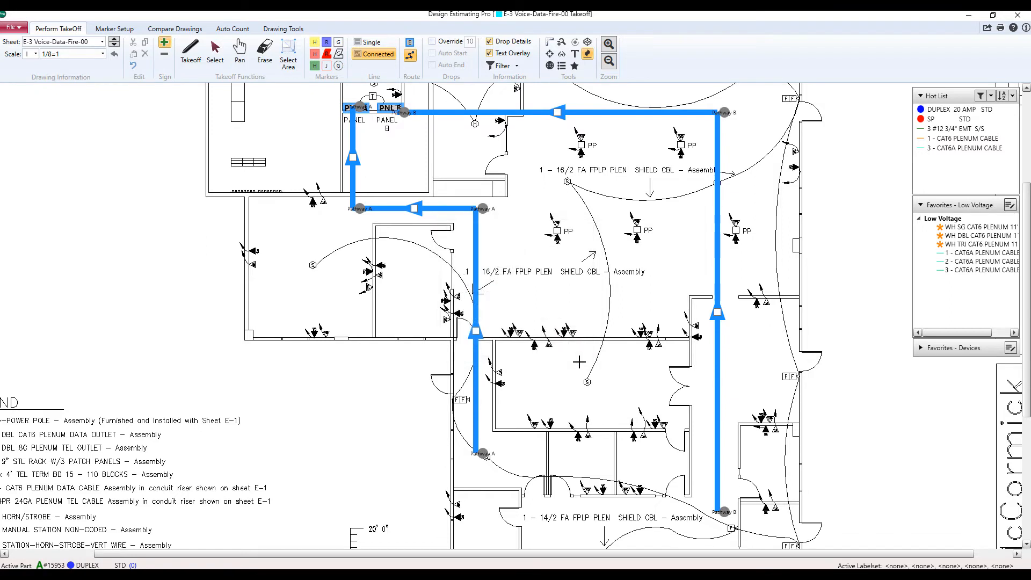
left_click(975, 261)
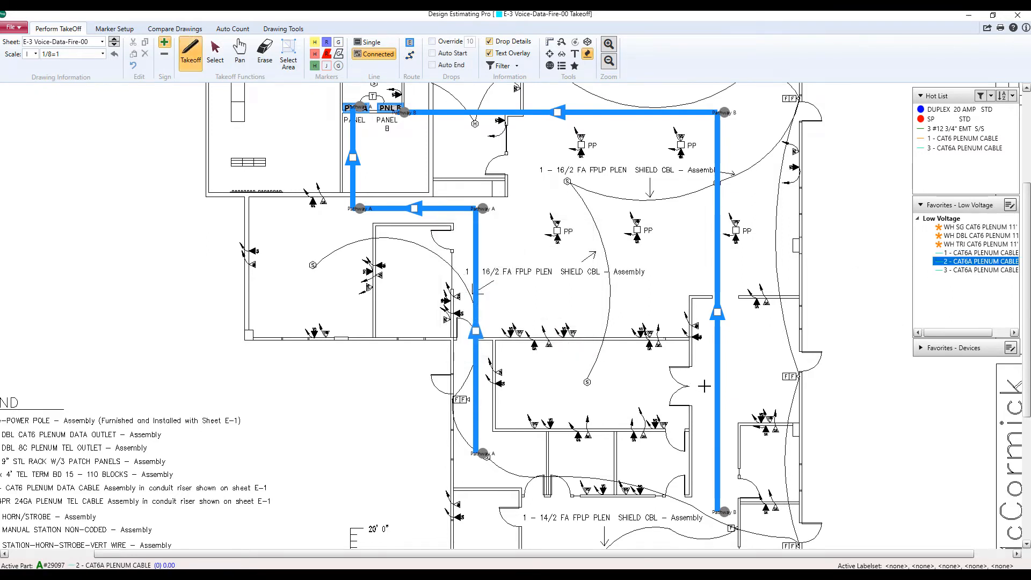
Add orthogonal CAT6A homeruns from outlets to PNL A via Pathway A and PNL B via Pathway B
right_click(763, 421)
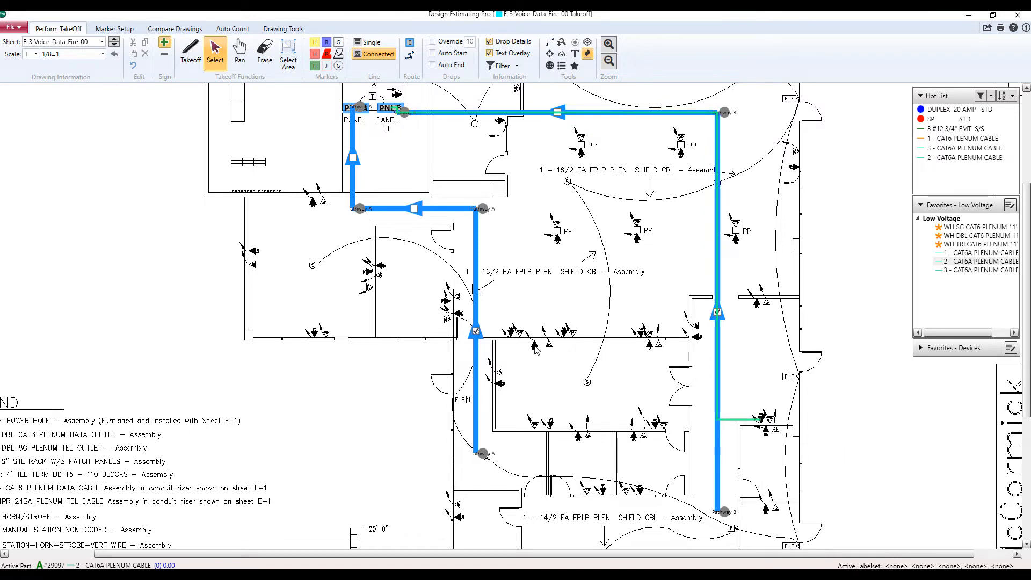
right_click(476, 331)
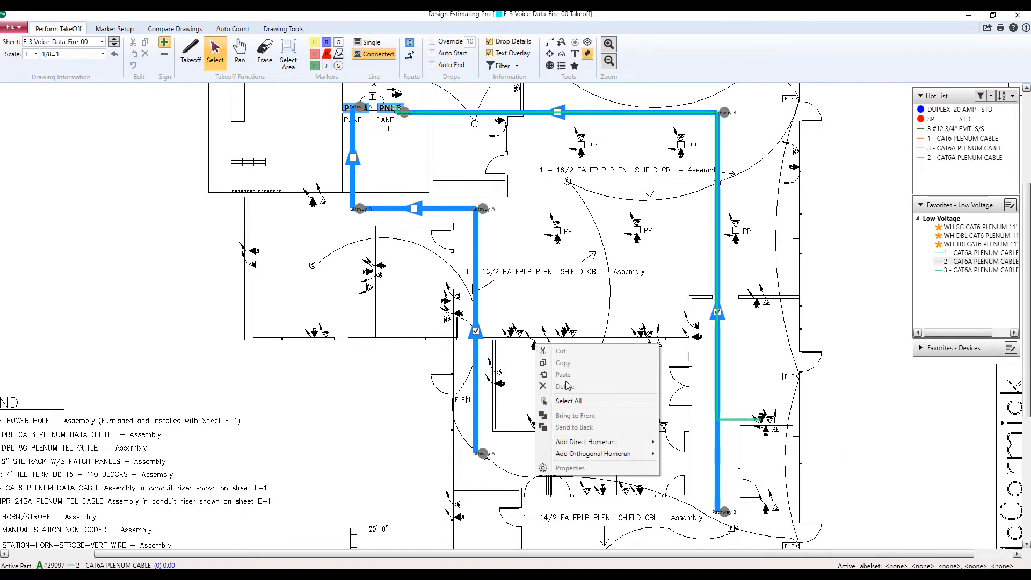
mouse_move(593, 453)
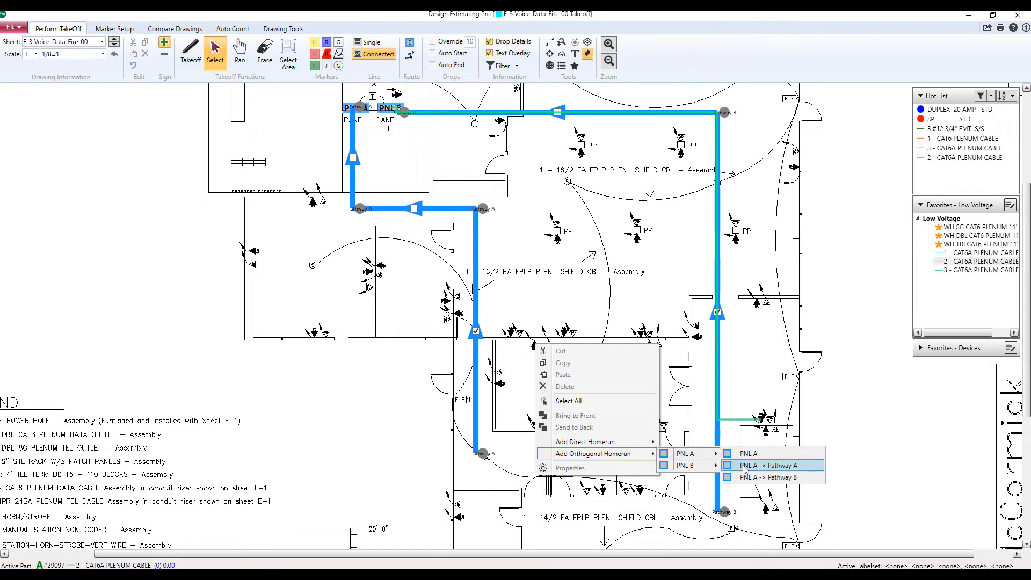
left_click(774, 465)
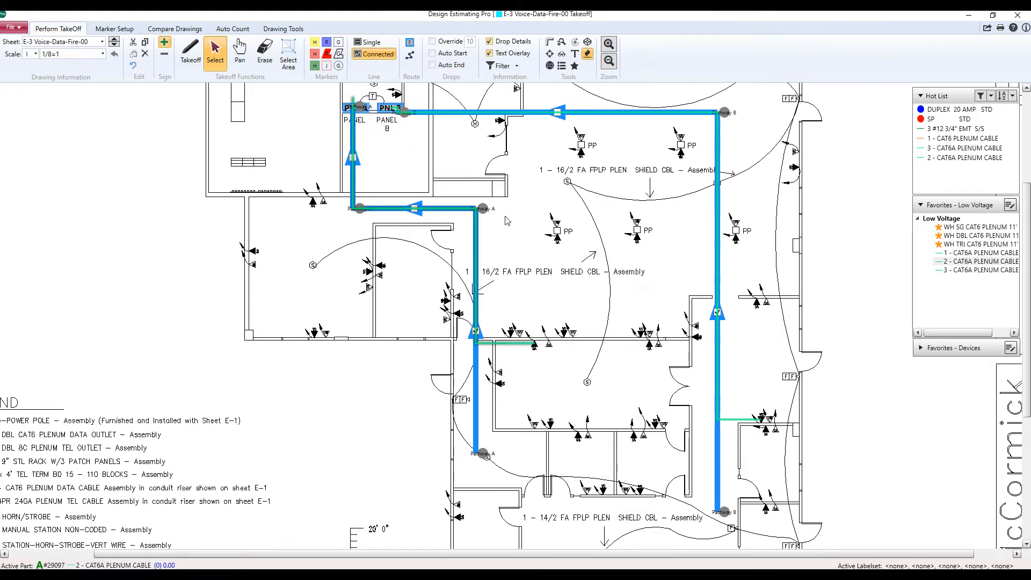
mouse_move(632, 455)
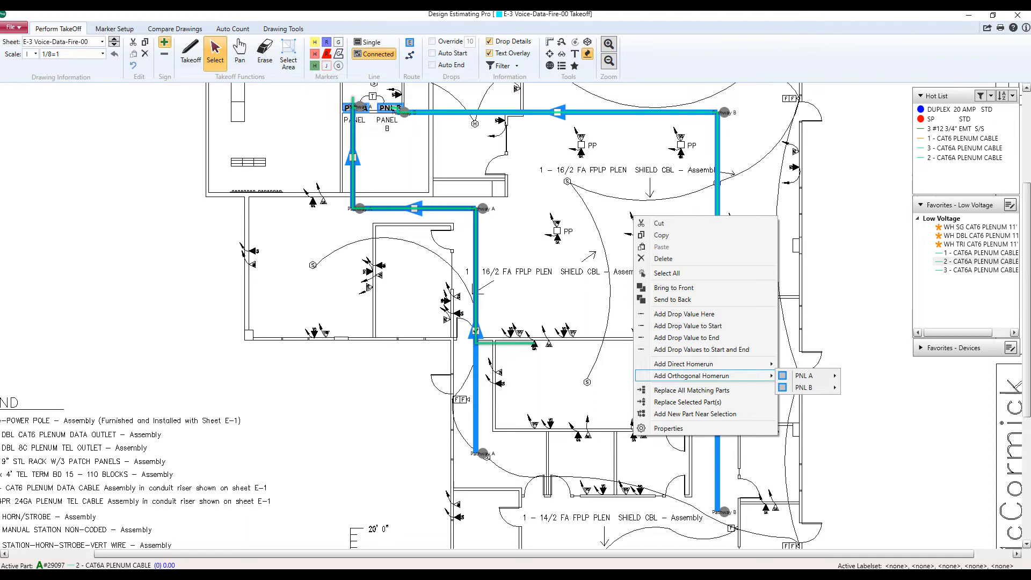
mouse_move(803, 386)
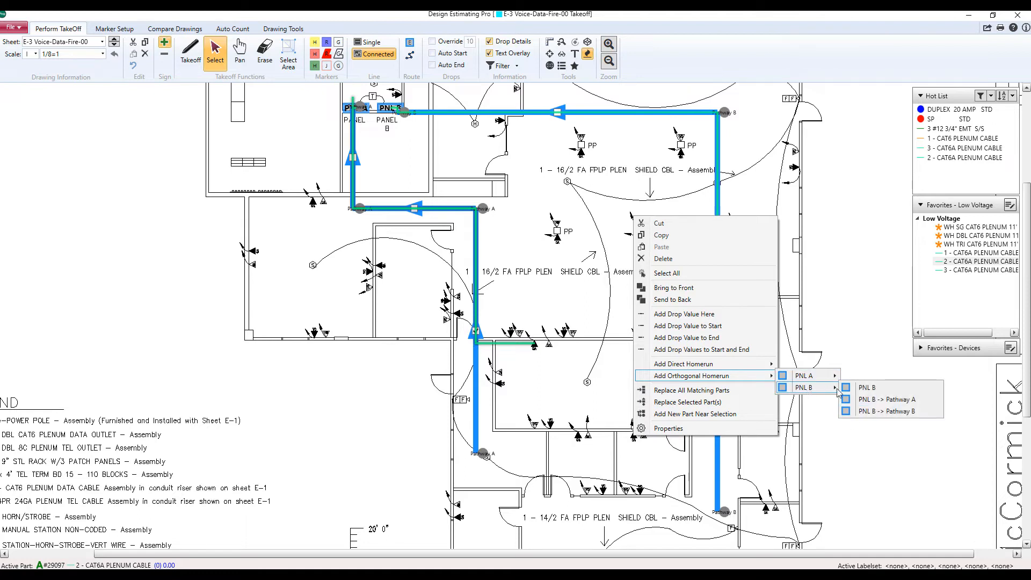
left_click(886, 399)
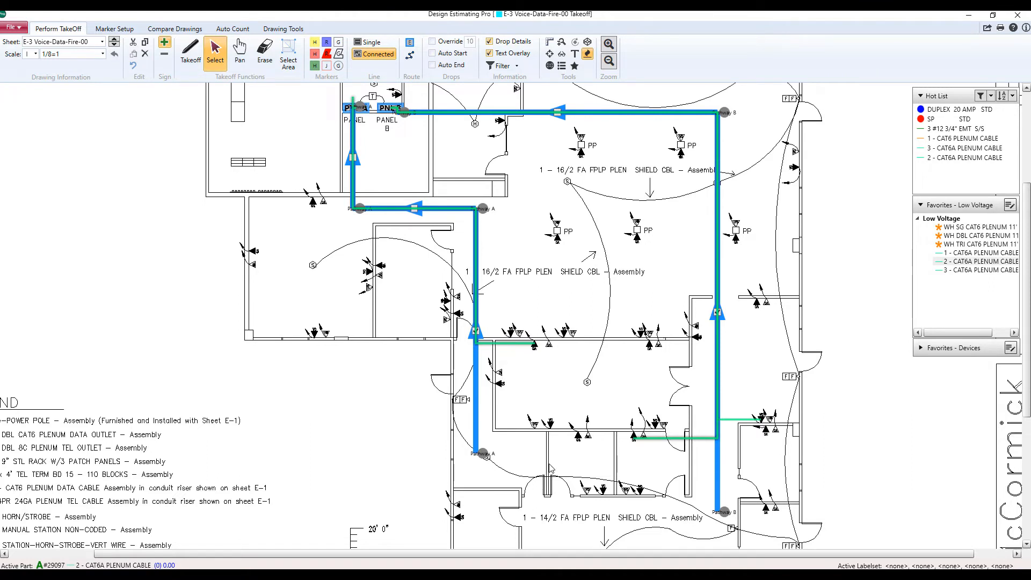
mouse_move(600, 495)
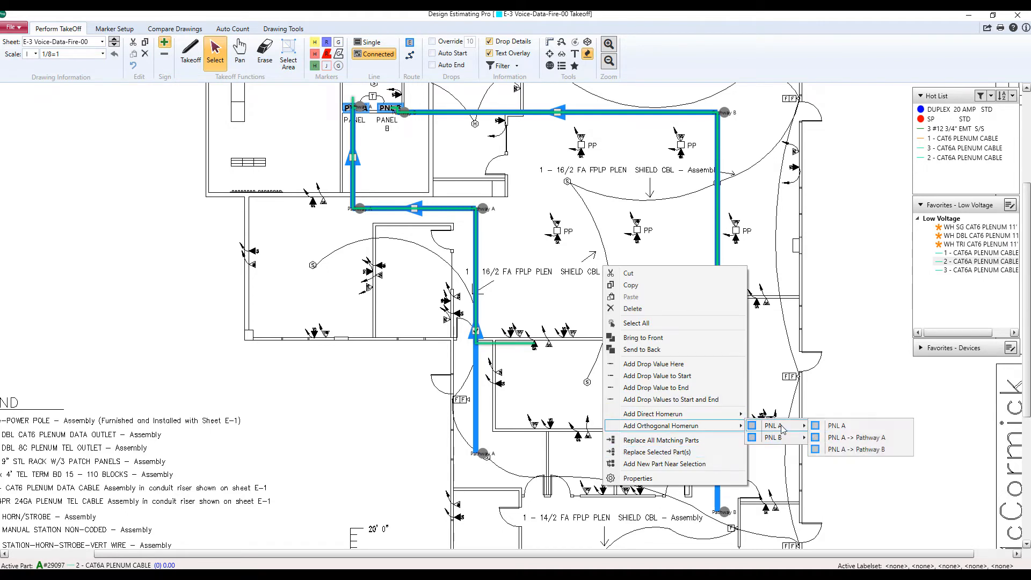
mouse_move(845, 443)
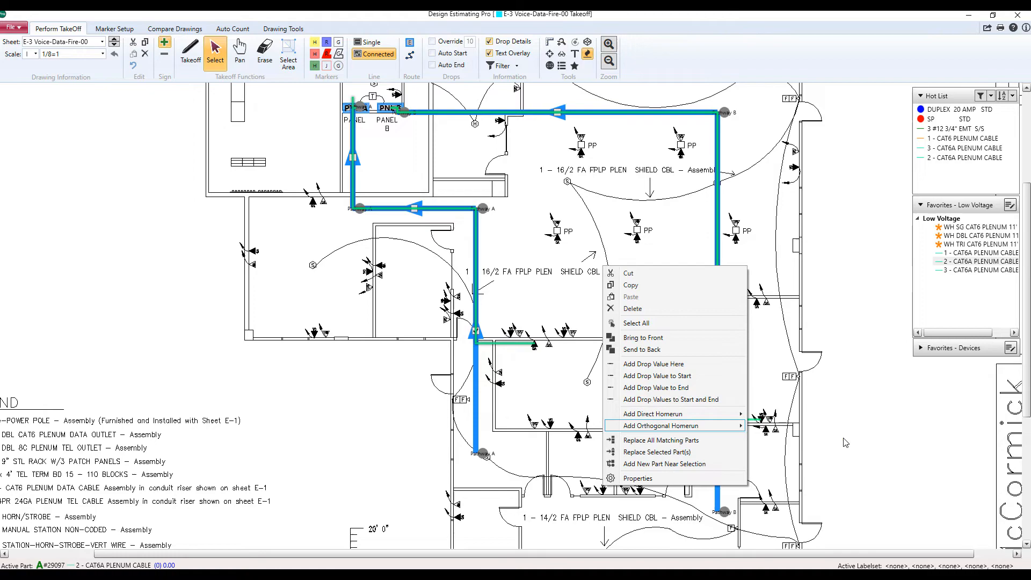
left_click(665, 426)
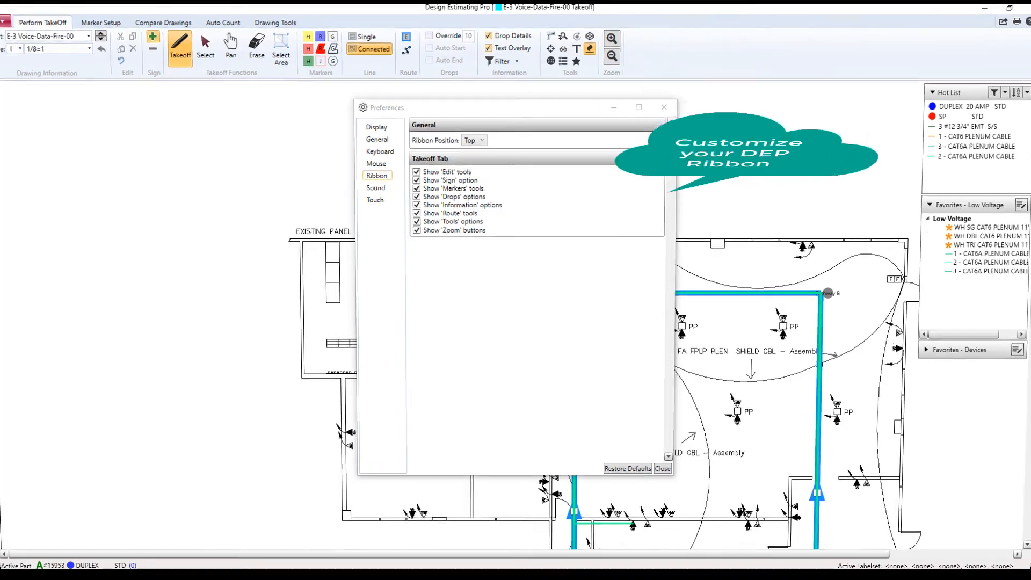
Open the Ribbon preferences page showing the Takeoff Tab show options
left_click(380, 130)
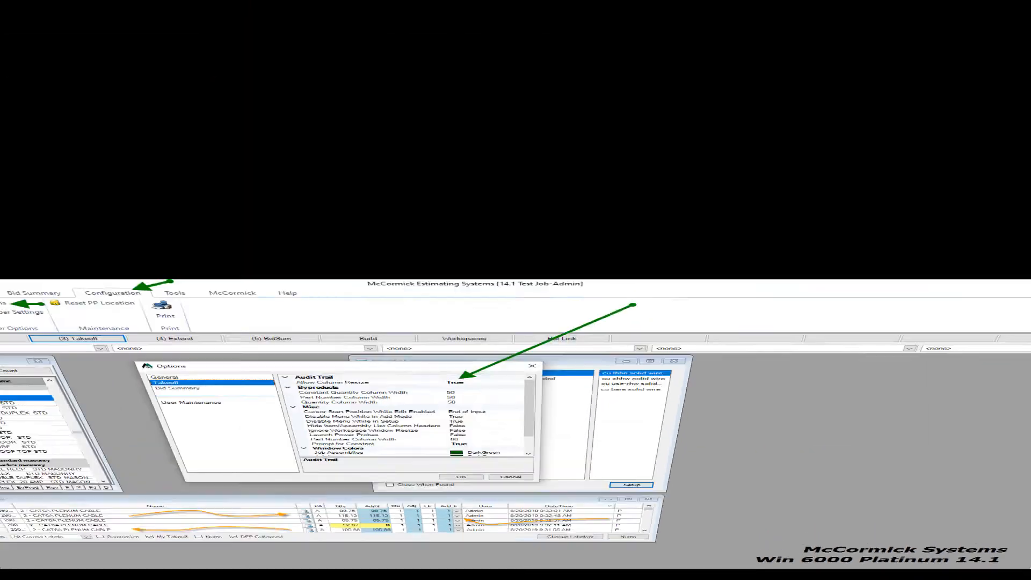
View the Takeoff options, including Allow Column Resize set to True
left_click(323, 58)
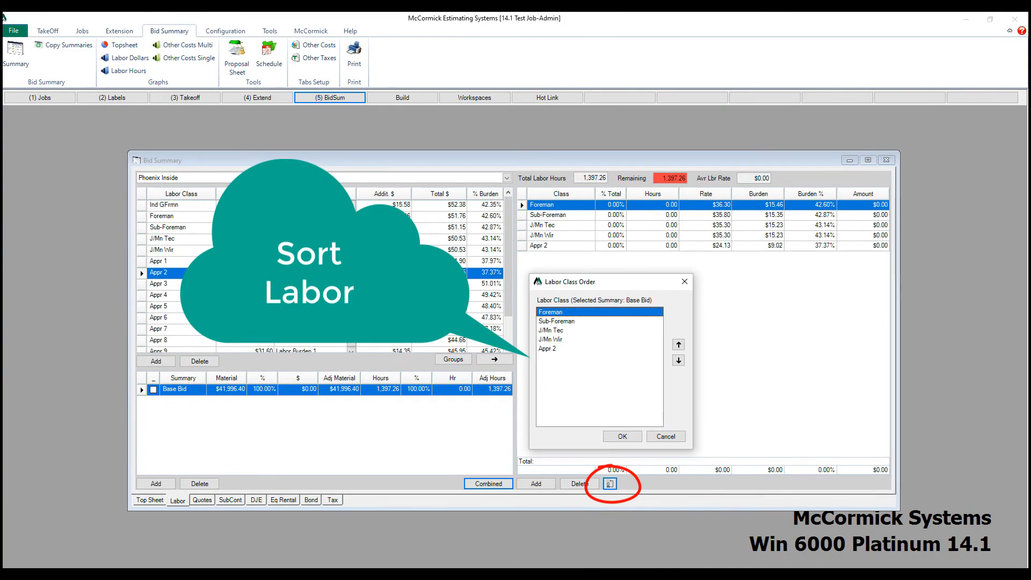
Switch the Bid Summary to the Quotes page to open the Quotes Order list
left_click(205, 499)
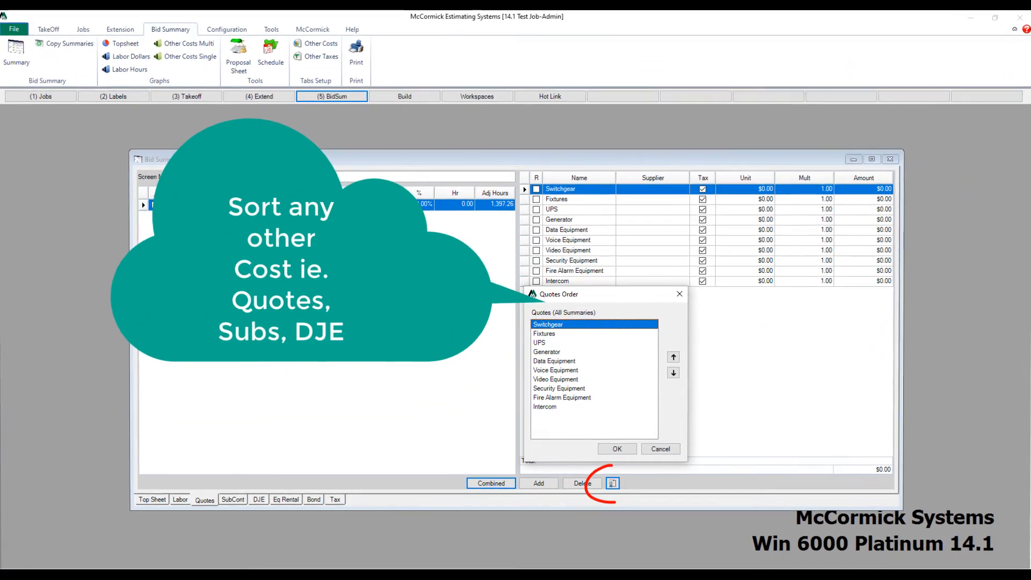